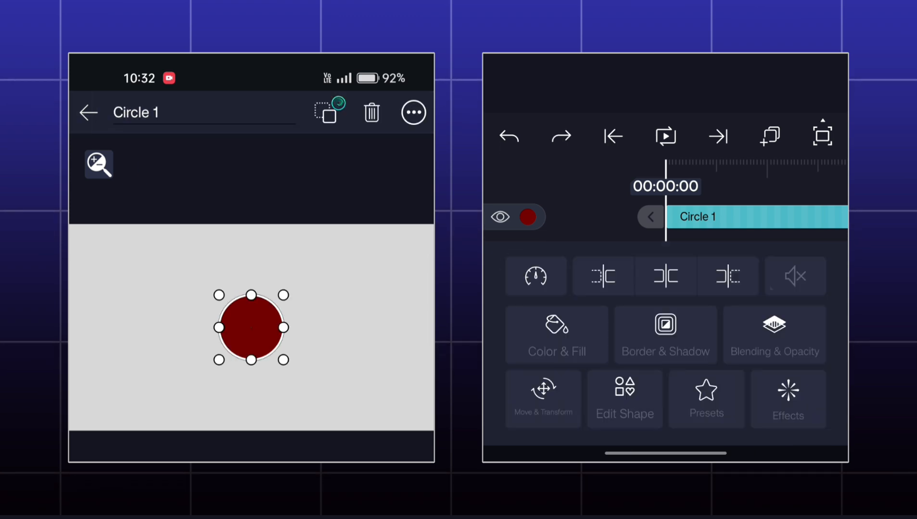
# Add an Auto-Shake effect to Circle 1 and adjust its magnitude and 3.83Hz frequency.
pyautogui.click(788, 400)
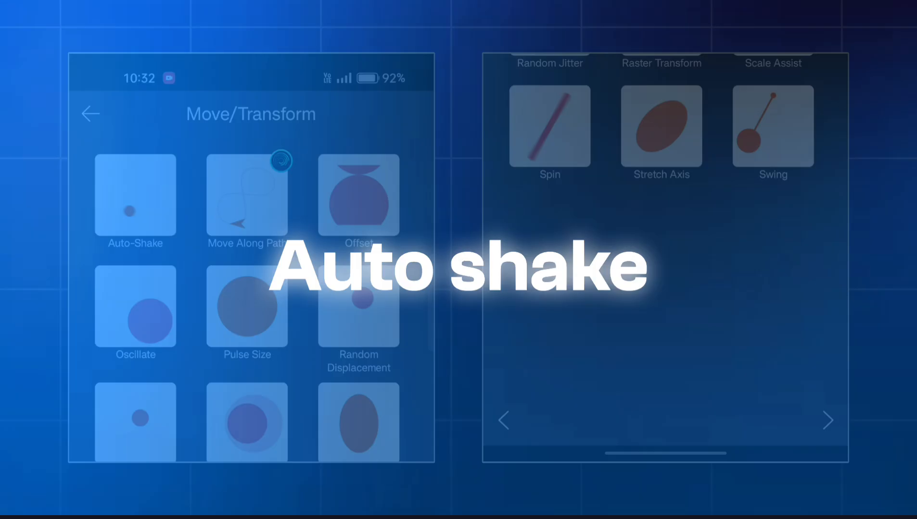
pyautogui.click(134, 197)
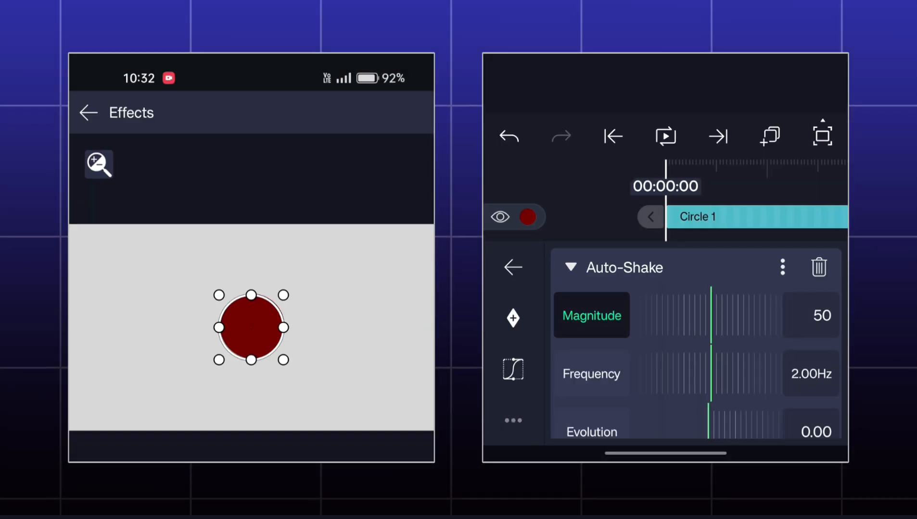
pyautogui.click(665, 137)
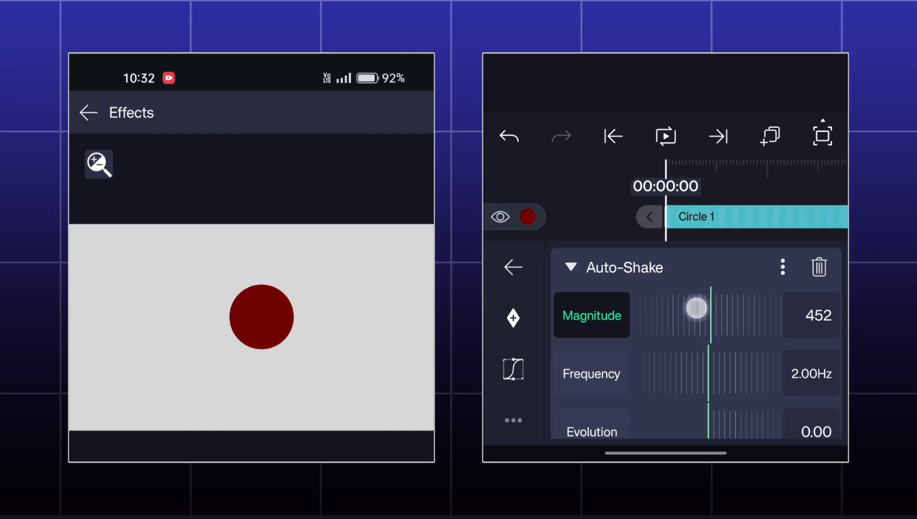
pyautogui.click(664, 137)
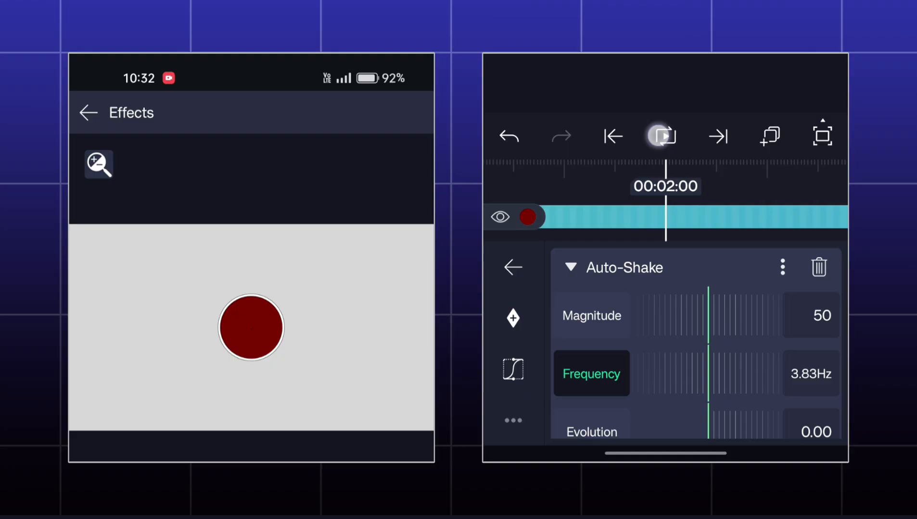
# Preview the shake, then change its random seed and move on to the angle setting.
pyautogui.click(665, 137)
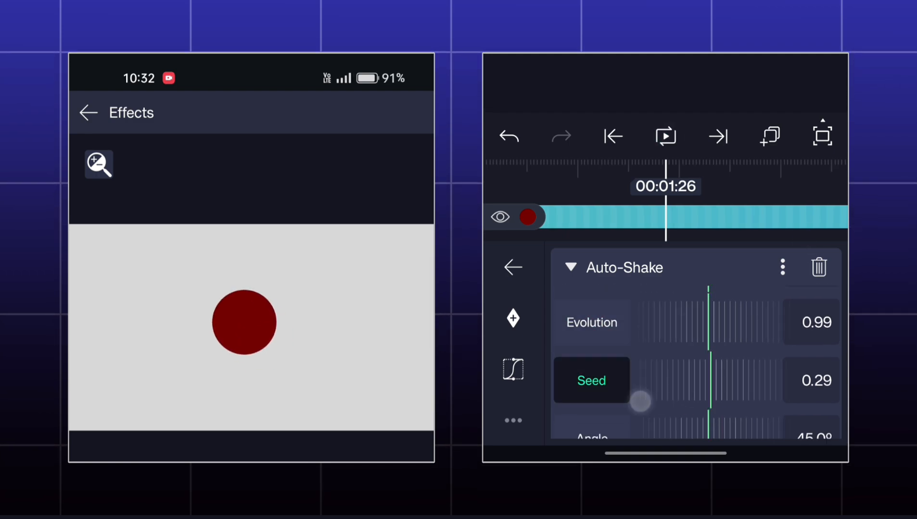
pyautogui.moveTo(640, 401); pyautogui.dragTo(707, 386)
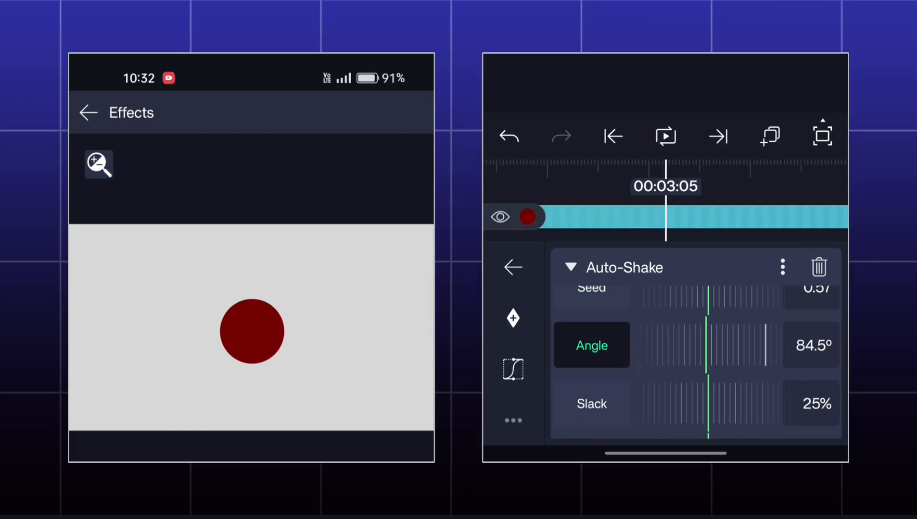
pyautogui.click(664, 136)
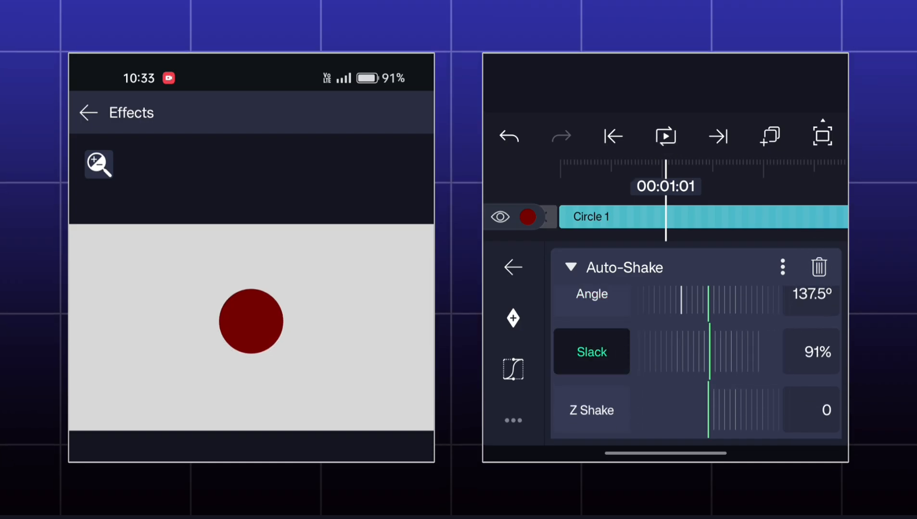
# Set the shake's Slack to 100%, preview it looping and return to the project timeline.
pyautogui.click(665, 136)
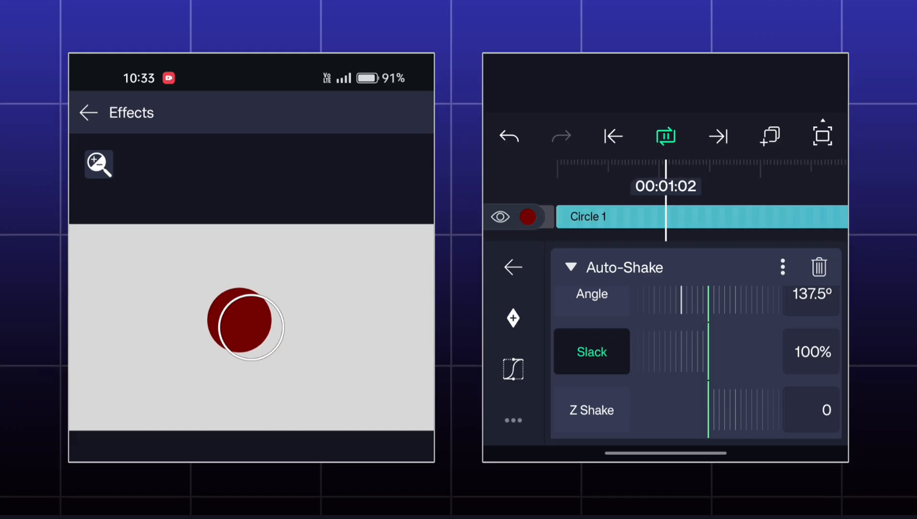
pyautogui.click(665, 137)
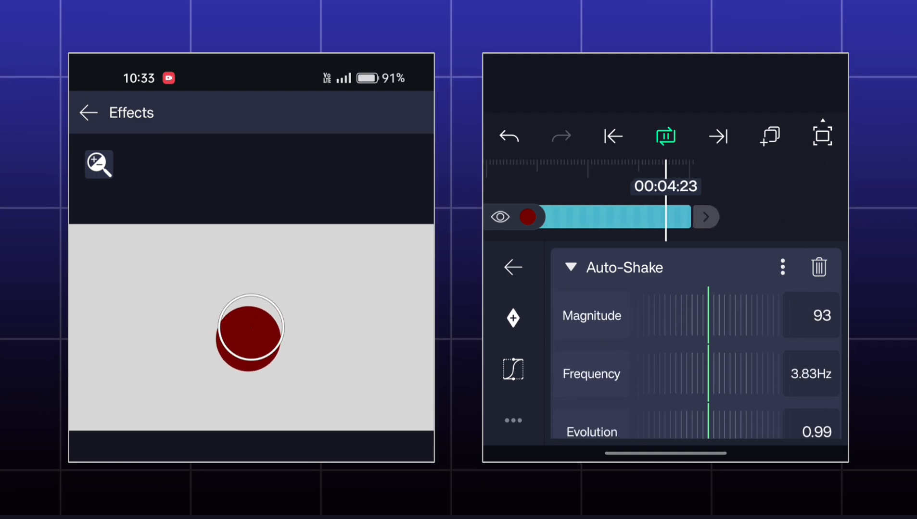
pyautogui.click(665, 136)
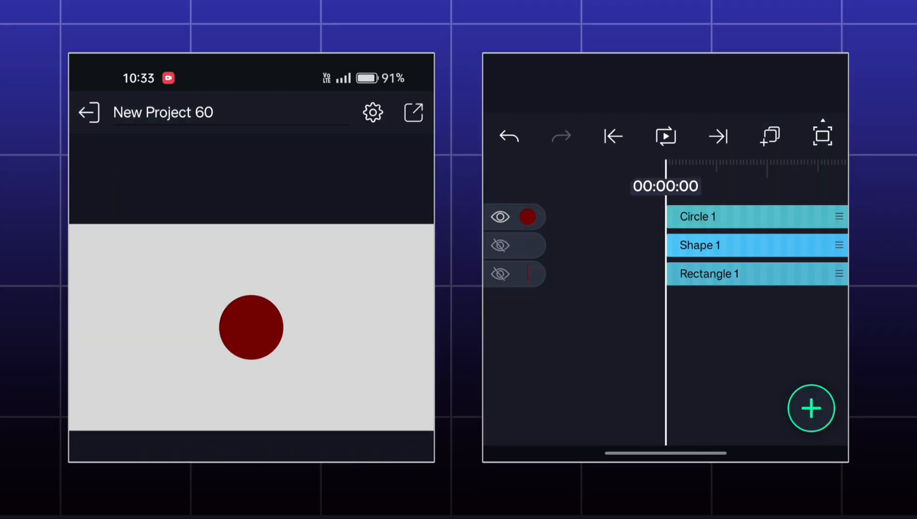
# Position the curved Shape 1 line at the canvas centre, 960, 540.
pyautogui.click(501, 246)
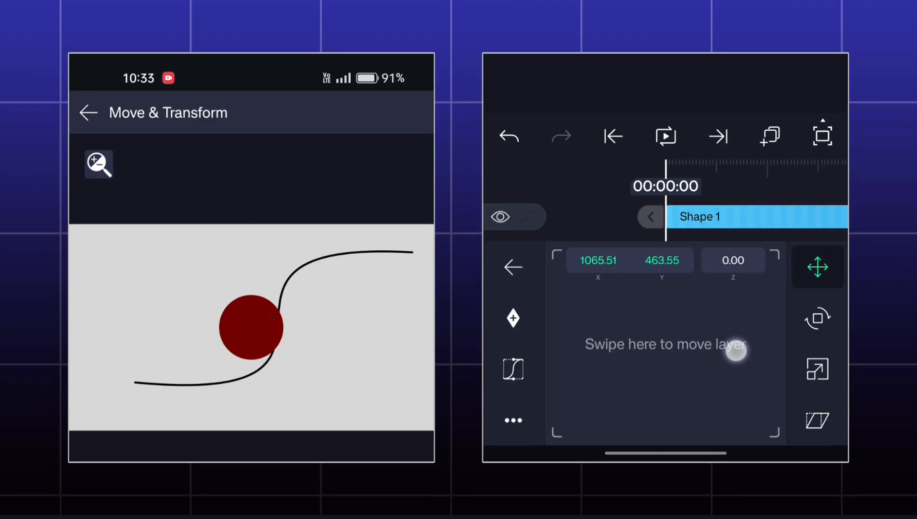
pyautogui.moveTo(734, 354); pyautogui.dragTo(665, 345)
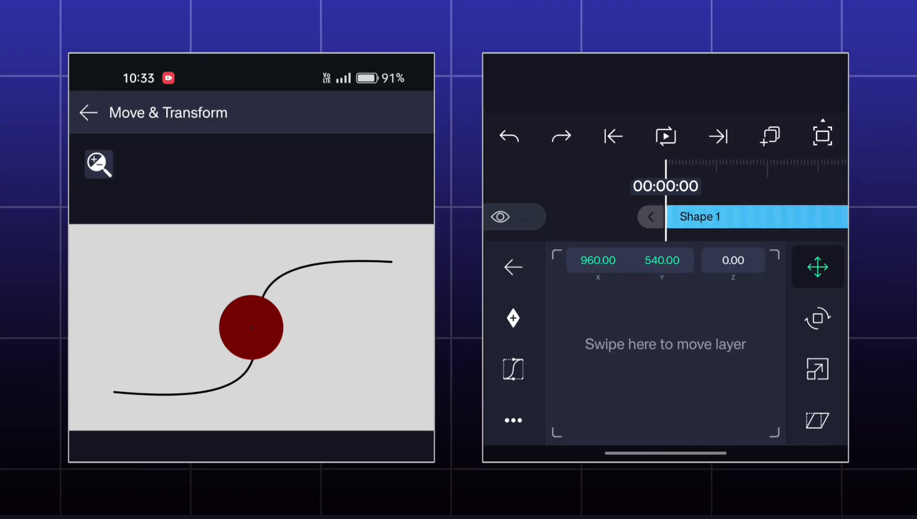
pyautogui.click(89, 113)
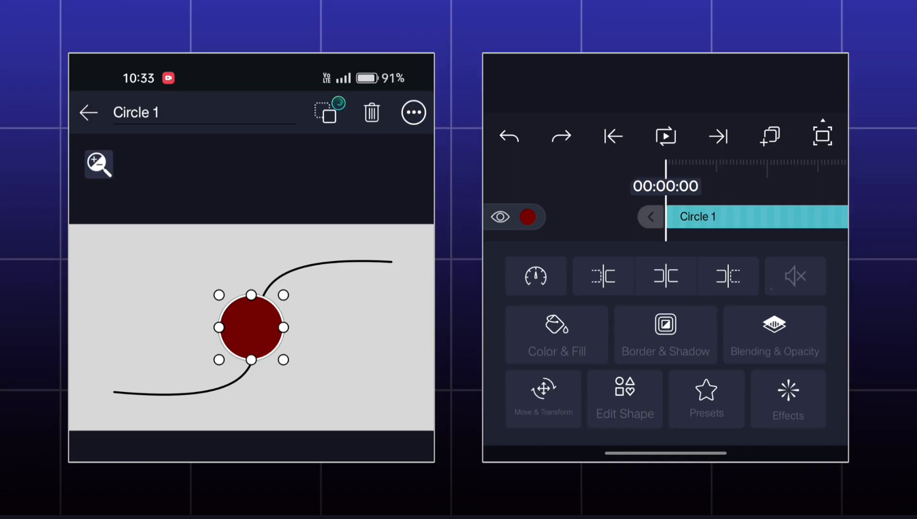
# Add a Move Along Path effect from the Move/Transform category to Circle 1.
pyautogui.click(788, 399)
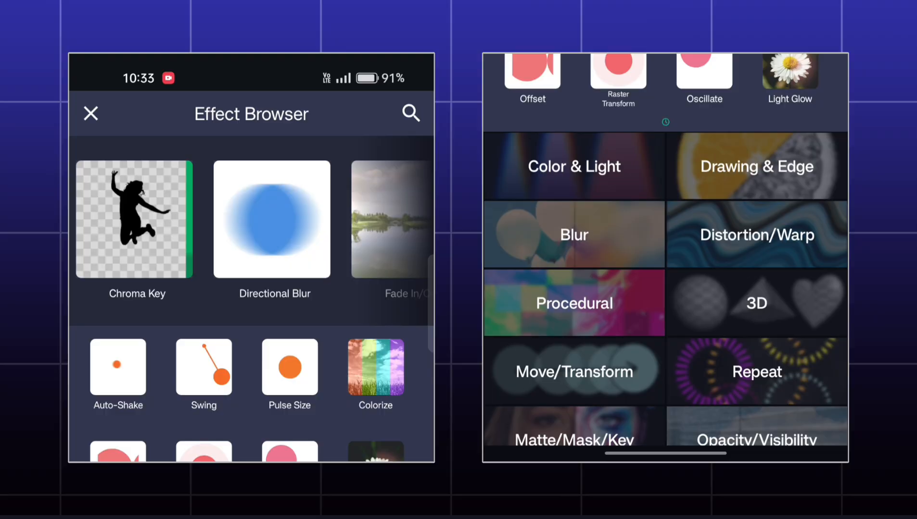
pyautogui.click(573, 371)
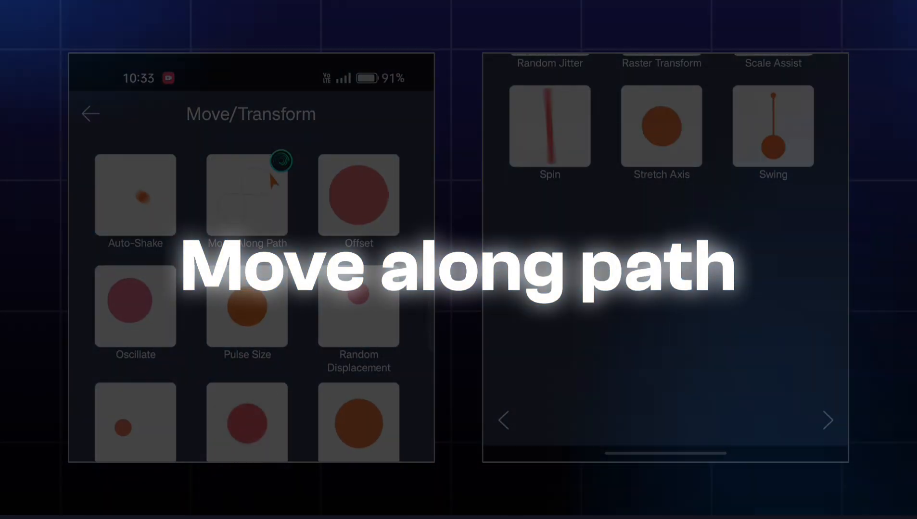
pyautogui.click(246, 196)
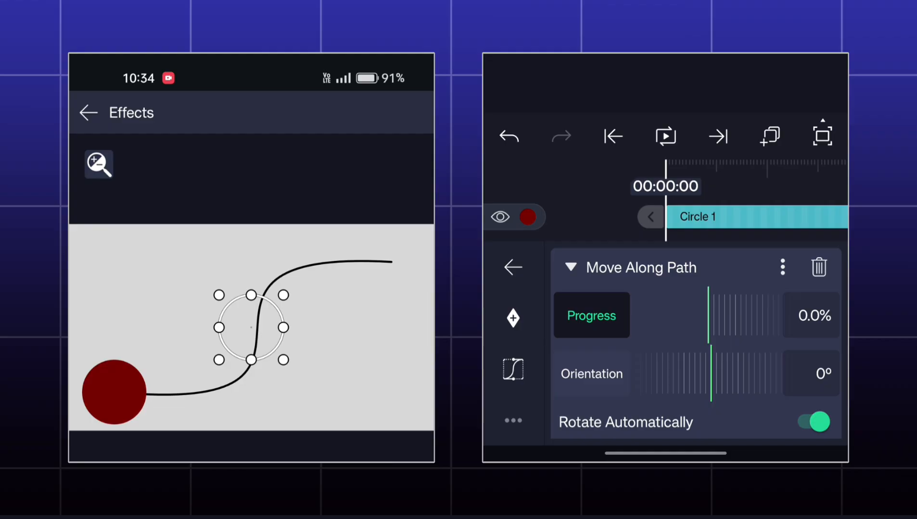
# Scrub the circle's Progress along the curve back to the start and turn off Rotate Automatically.
pyautogui.moveTo(710, 314); pyautogui.dragTo(720, 315)
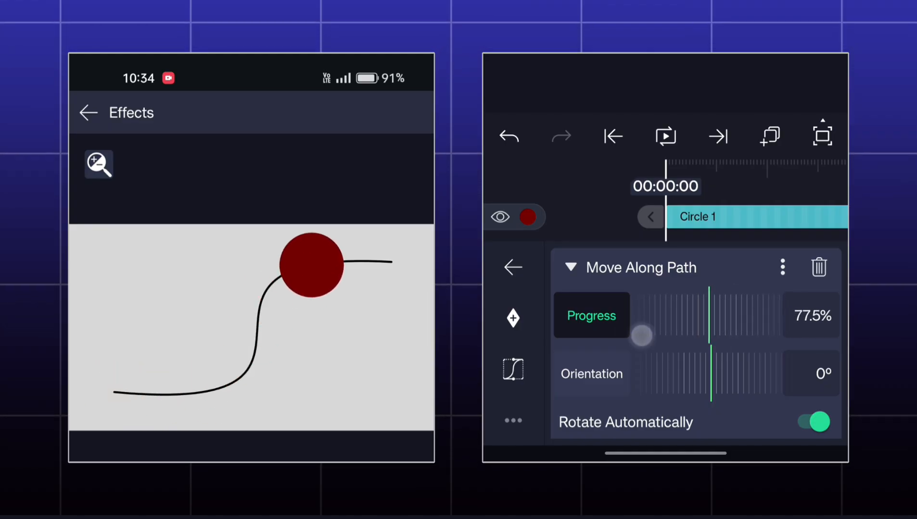
pyautogui.moveTo(640, 335); pyautogui.dragTo(783, 316)
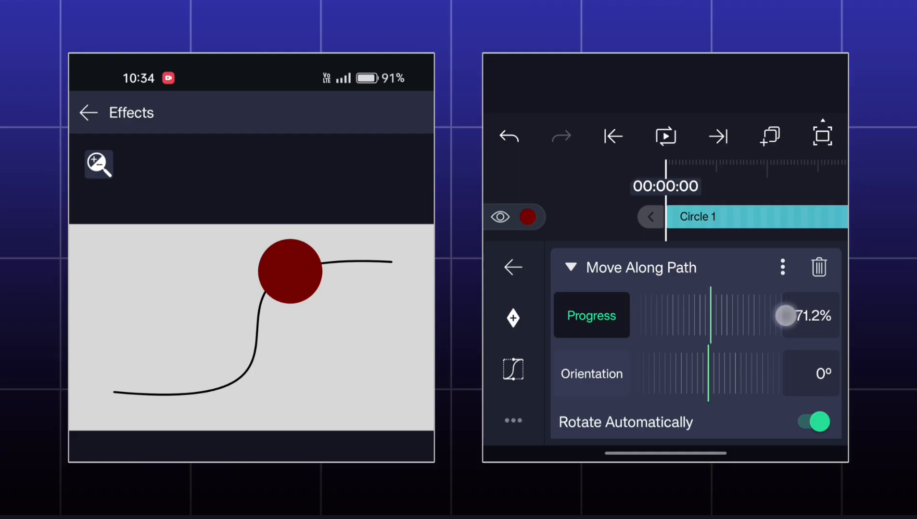
pyautogui.moveTo(784, 315); pyautogui.dragTo(707, 315)
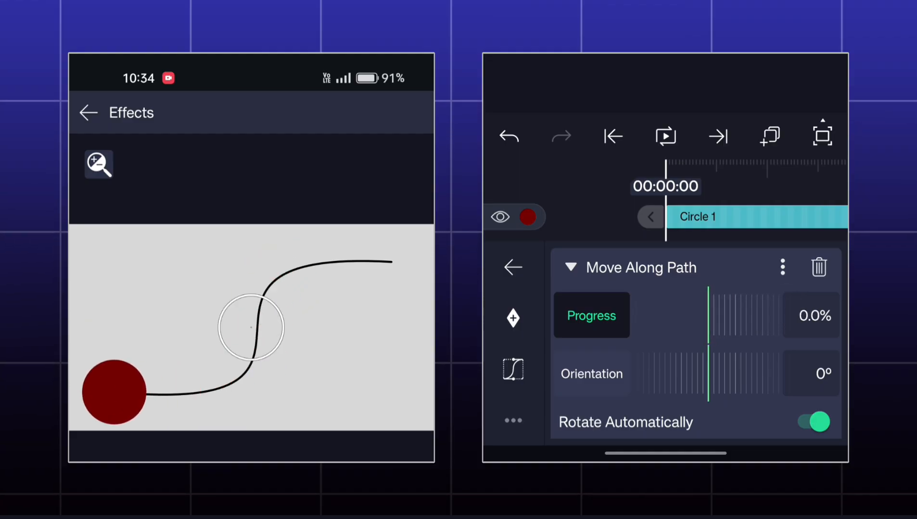
pyautogui.scroll(-3)
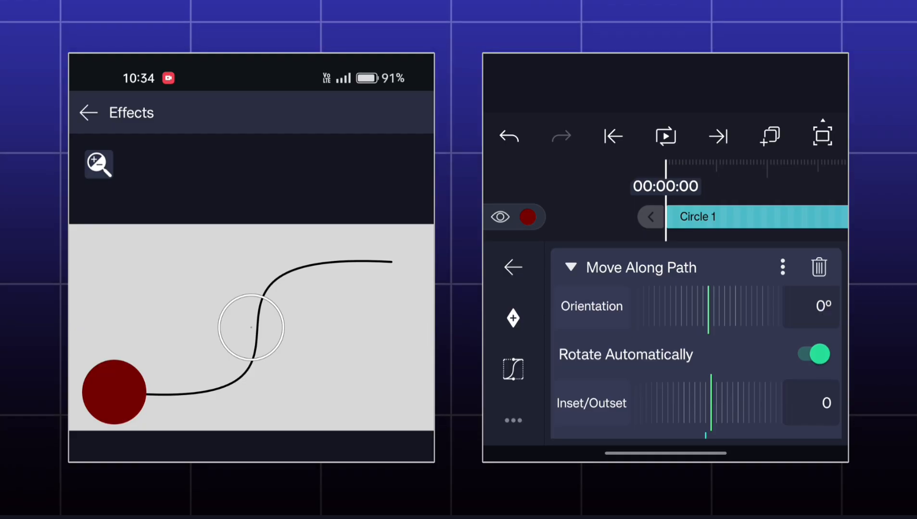
pyautogui.click(810, 354)
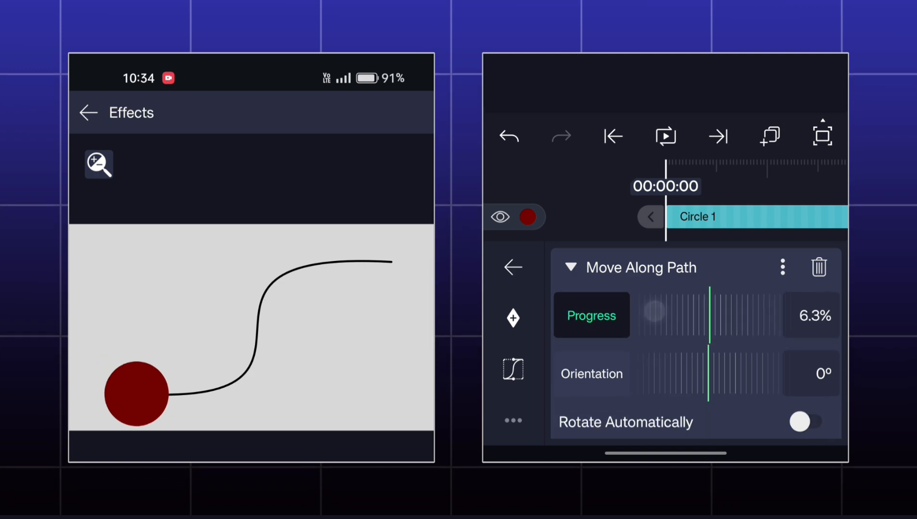
# Try Inset/Outset and Offset X values on the path, leaving the circle stretched into an oval.
pyautogui.moveTo(653, 312); pyautogui.dragTo(707, 311)
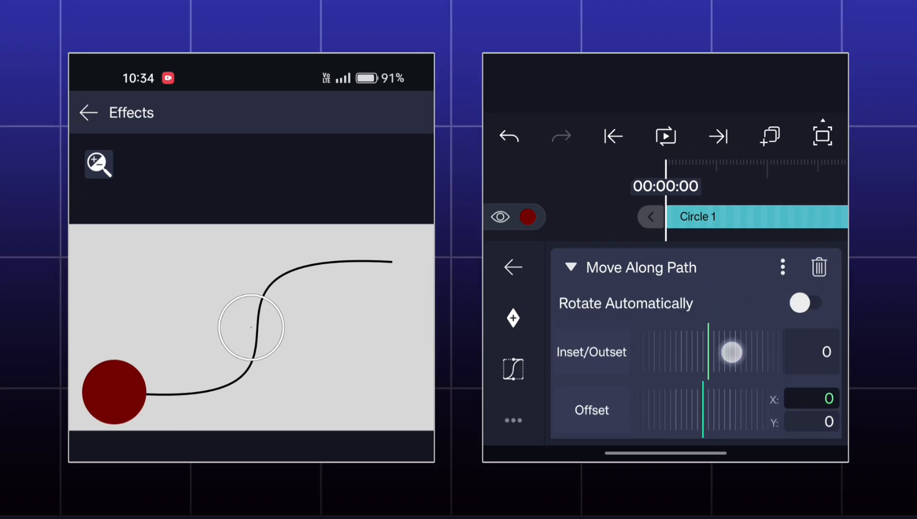
pyautogui.moveTo(731, 352); pyautogui.dragTo(710, 352)
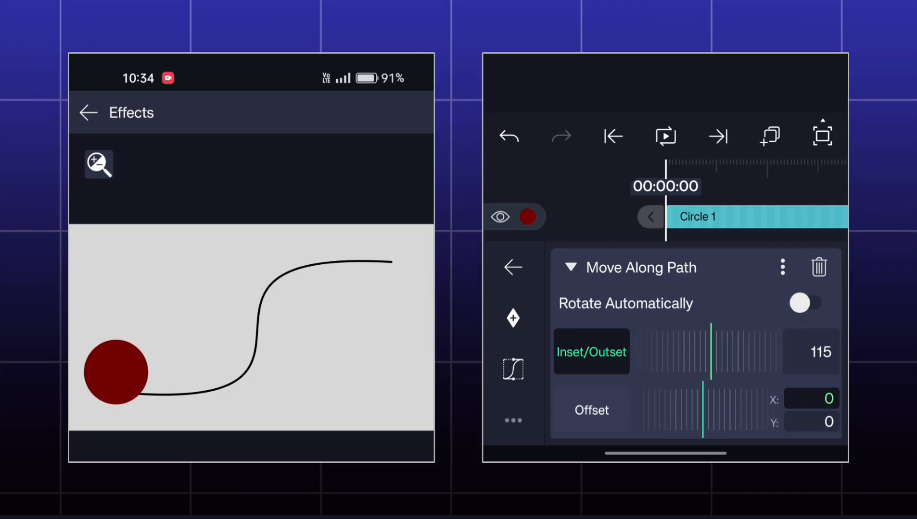
pyautogui.moveTo(710, 351); pyautogui.dragTo(652, 365)
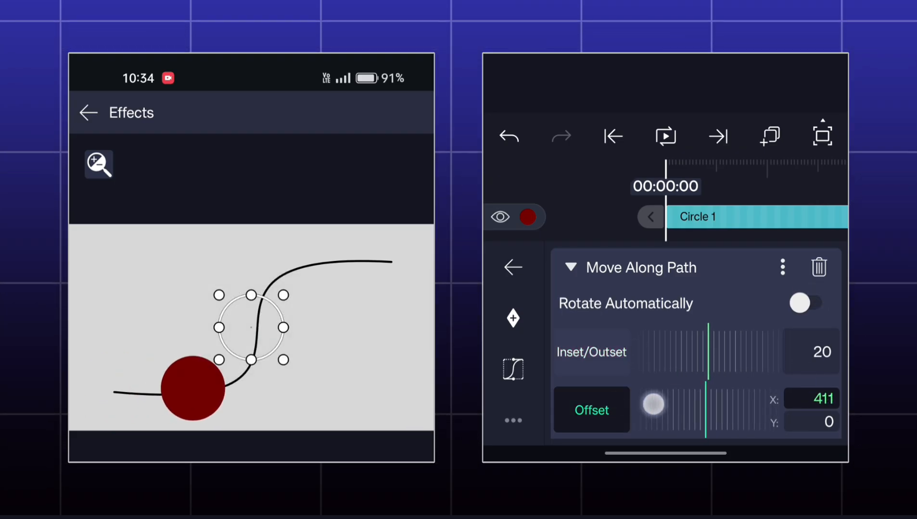
pyautogui.moveTo(649, 404); pyautogui.dragTo(705, 405)
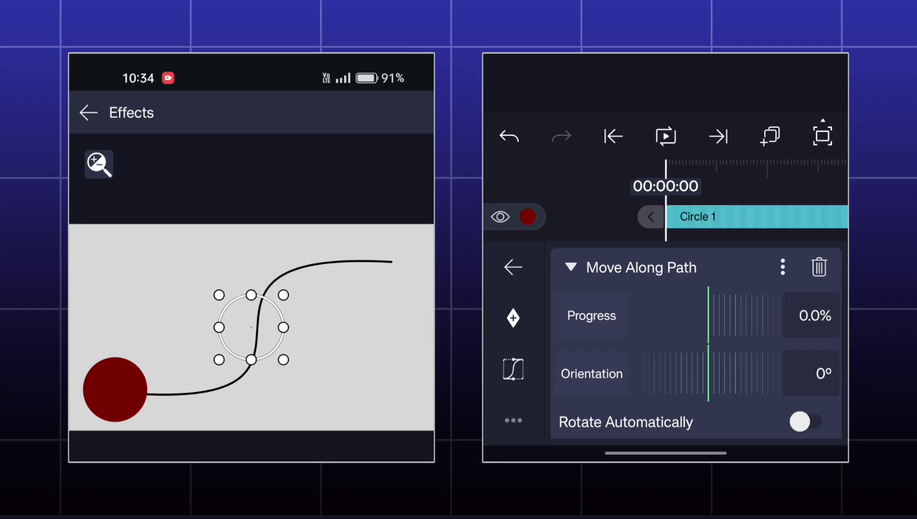
pyautogui.click(738, 302)
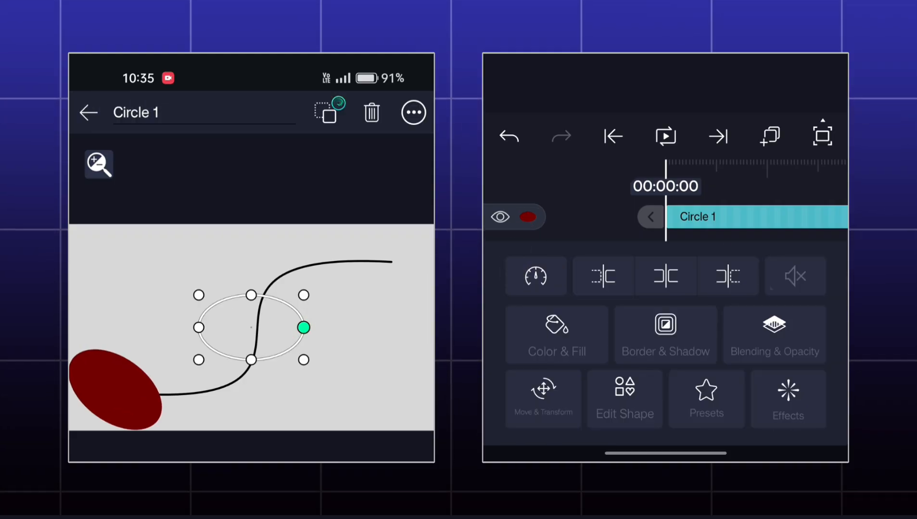
# Delete the Move Along Path effect from Circle 1 and start adding a new effect.
pyautogui.click(788, 399)
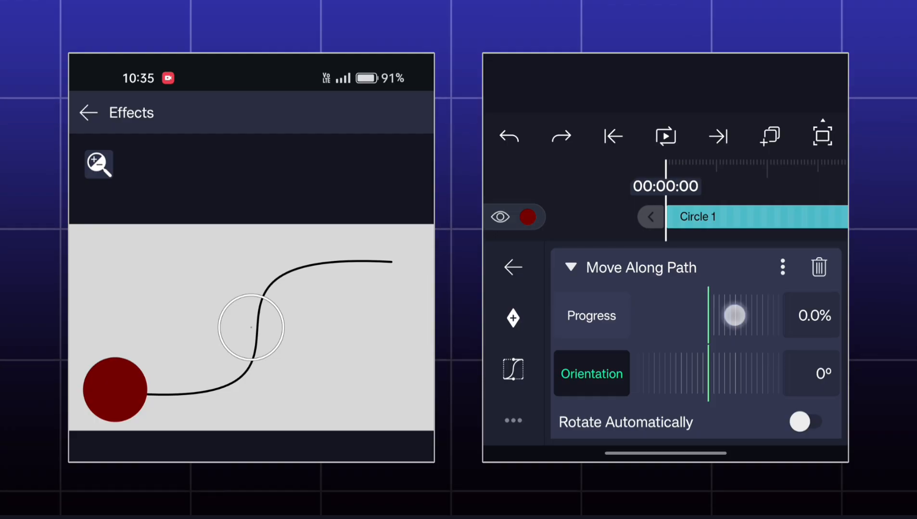
pyautogui.click(590, 316)
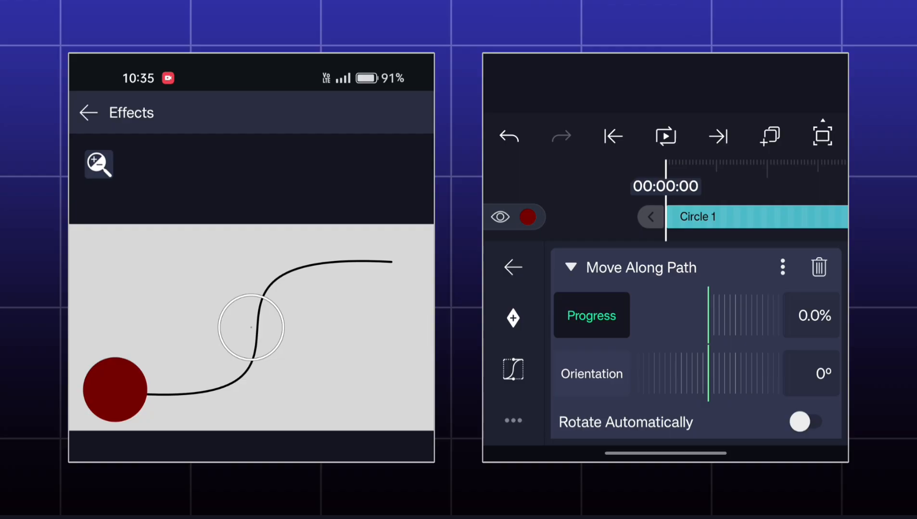
pyautogui.click(818, 268)
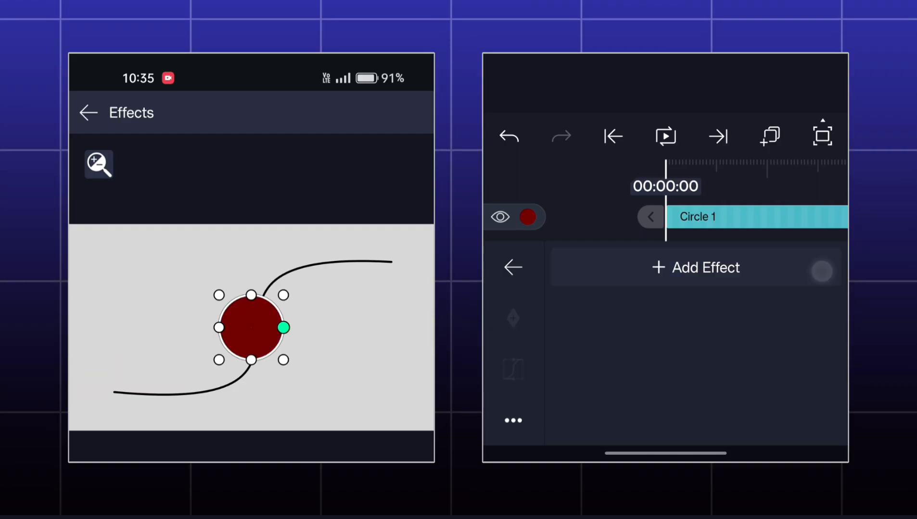
pyautogui.click(88, 113)
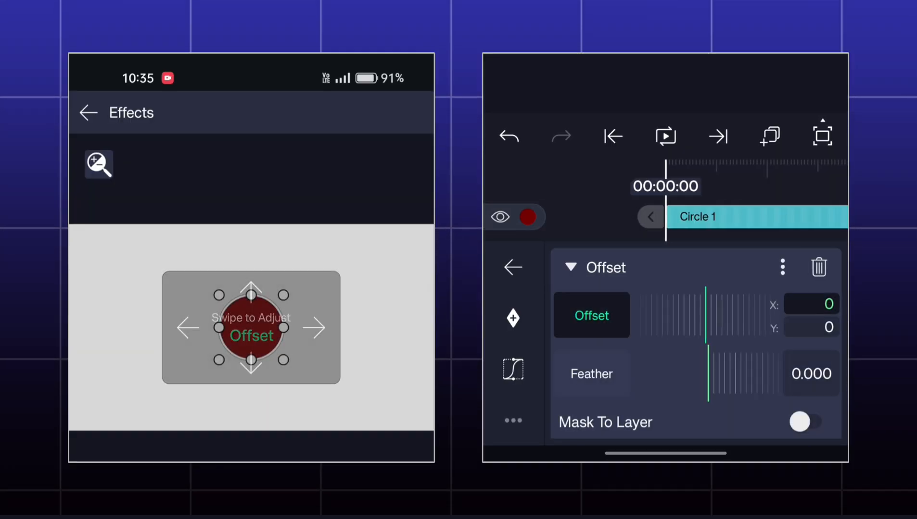
# Swipe the Offset dial to shift the circle's content toward X 989, Y 979.
pyautogui.moveTo(707, 315); pyautogui.dragTo(631, 316)
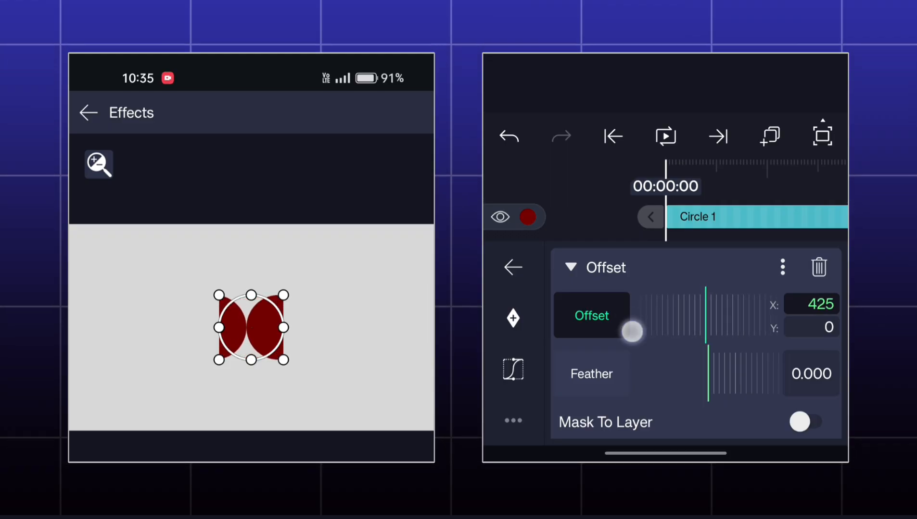
pyautogui.moveTo(633, 332); pyautogui.dragTo(707, 332)
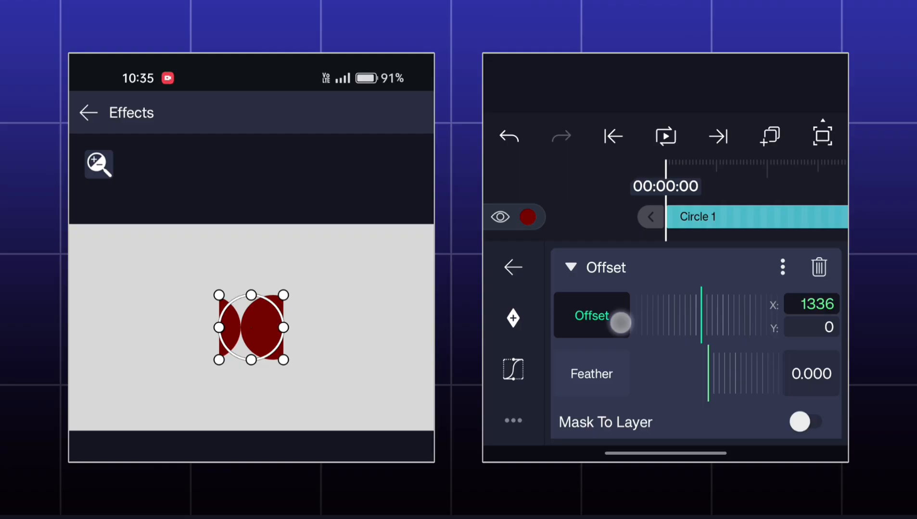
pyautogui.moveTo(620, 321); pyautogui.dragTo(663, 292)
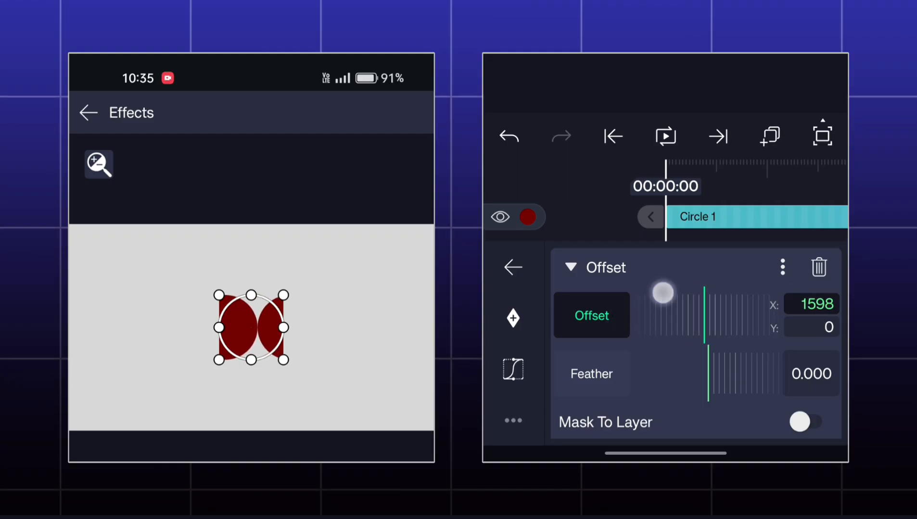
pyautogui.moveTo(663, 292); pyautogui.dragTo(723, 317)
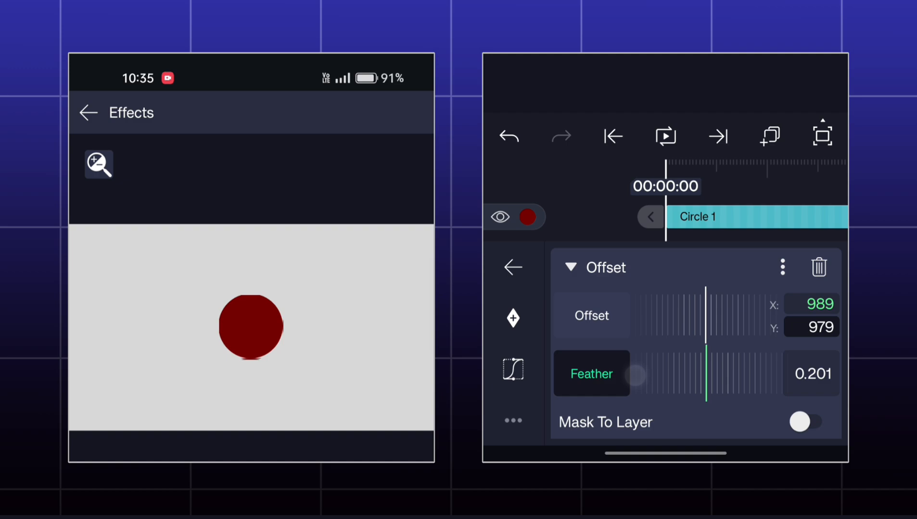
# Adjust the Offset feathering and turn on Mask To Layer so content stays inside the circle.
pyautogui.moveTo(634, 377); pyautogui.dragTo(728, 383)
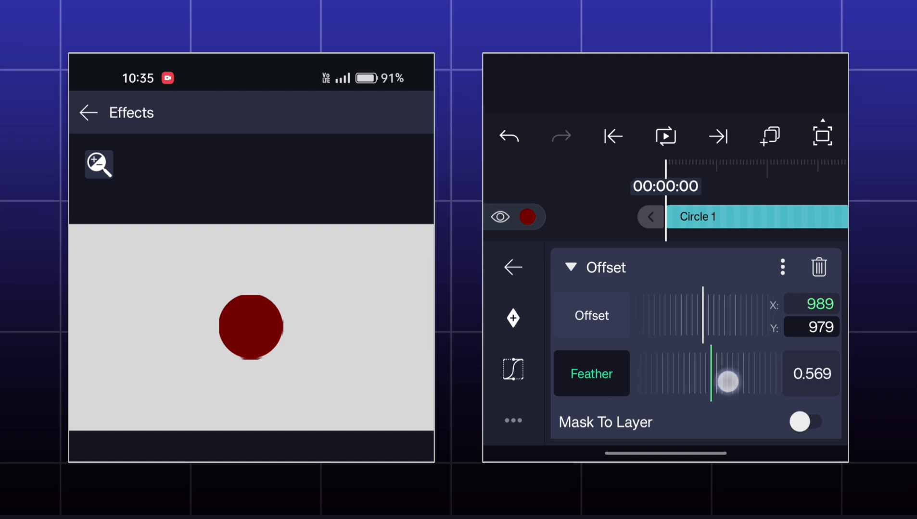
pyautogui.click(590, 316)
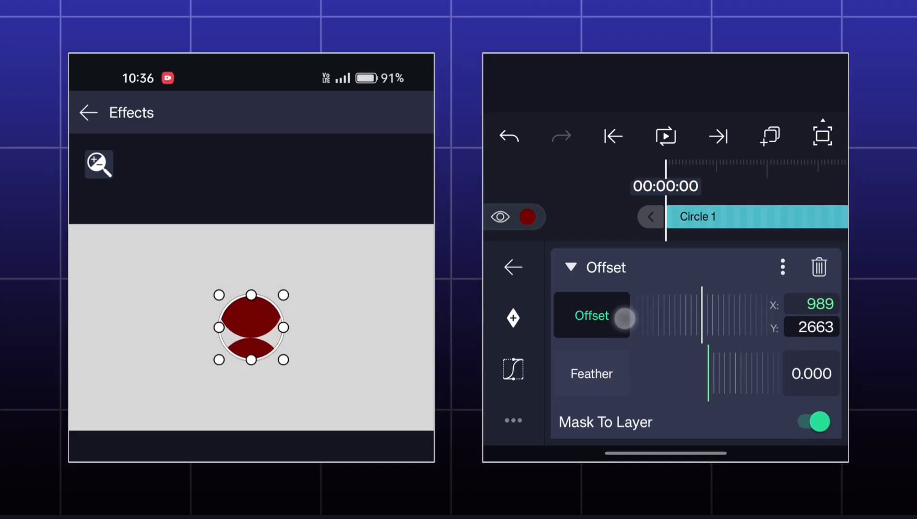
# Shift the masked offset content to X 1303, Y 4296 so split slices show within the circle.
pyautogui.moveTo(623, 318); pyautogui.dragTo(715, 307)
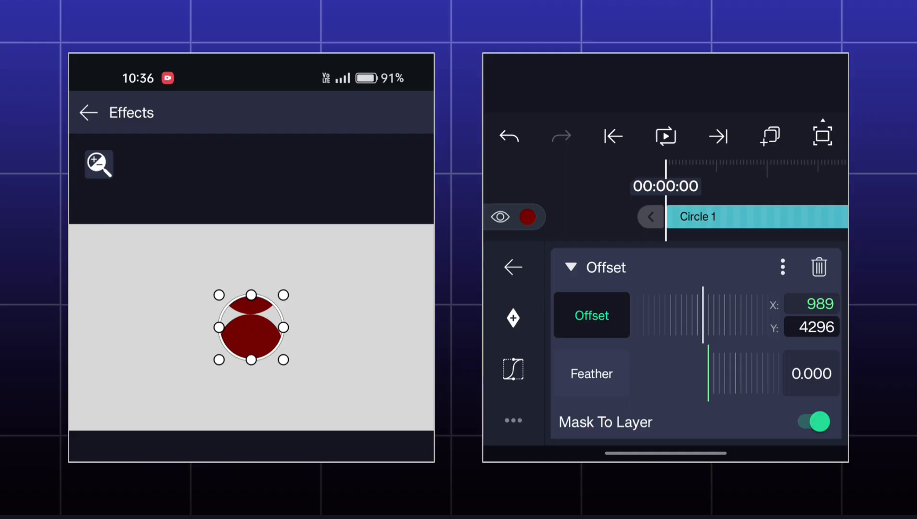
pyautogui.moveTo(704, 321); pyautogui.dragTo(701, 321)
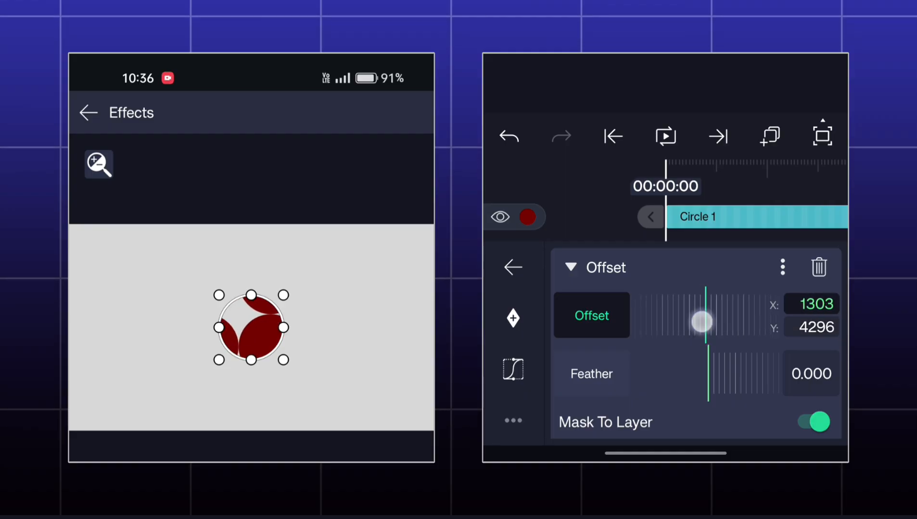
pyautogui.moveTo(701, 321); pyautogui.dragTo(706, 321)
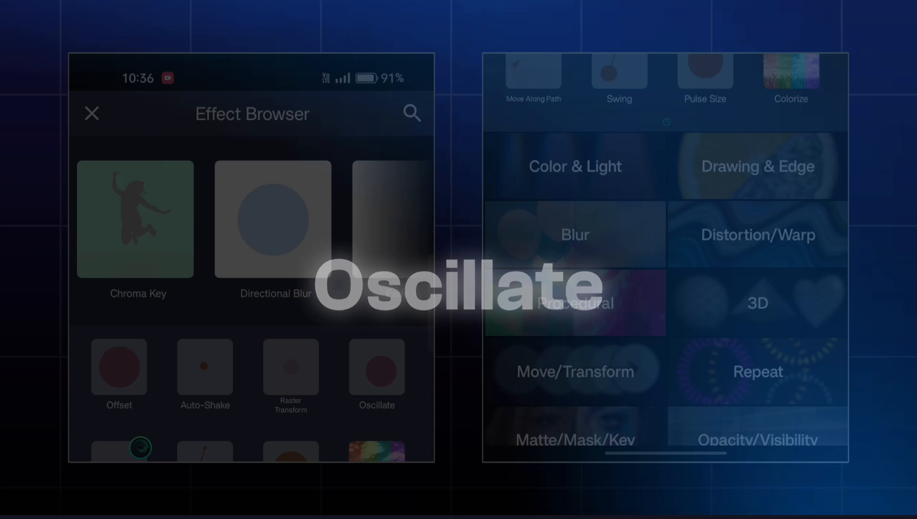
# Add an Oscillate effect from Move/Transform to the circle and preview it playing.
pyautogui.click(574, 372)
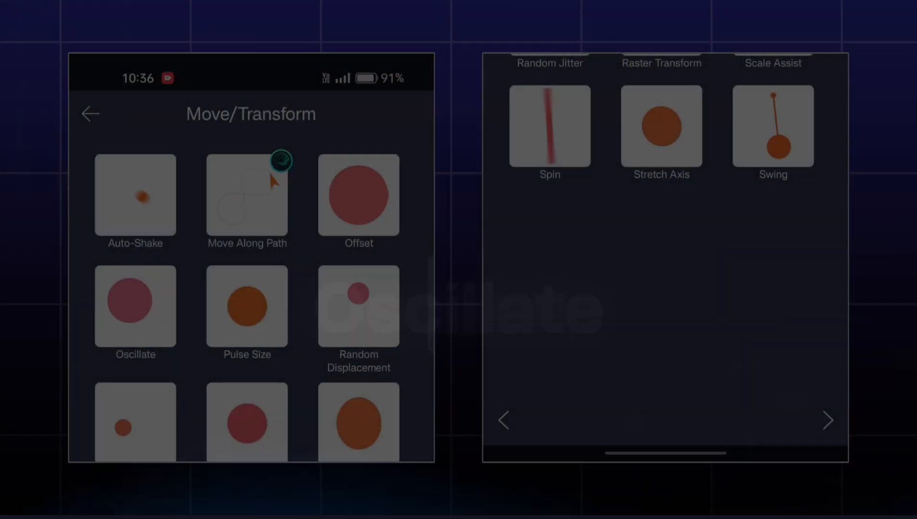
pyautogui.click(134, 304)
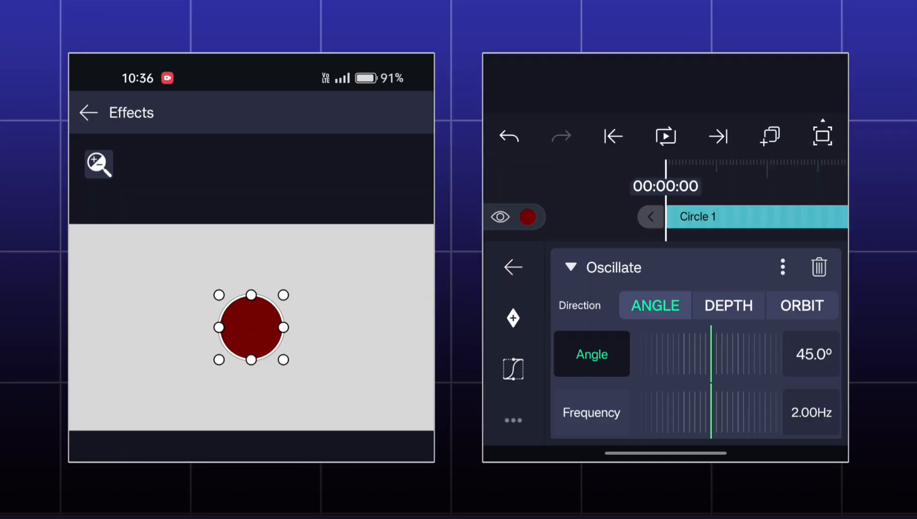
pyautogui.click(664, 137)
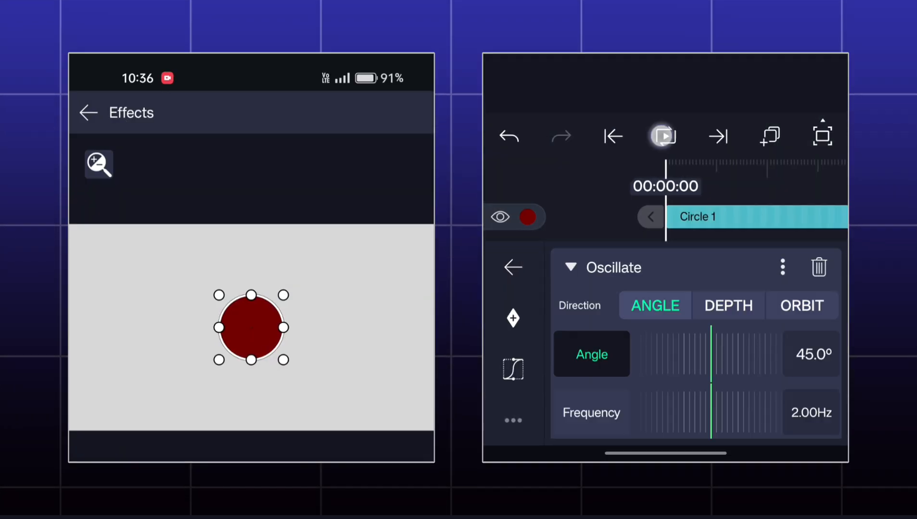
pyautogui.click(664, 136)
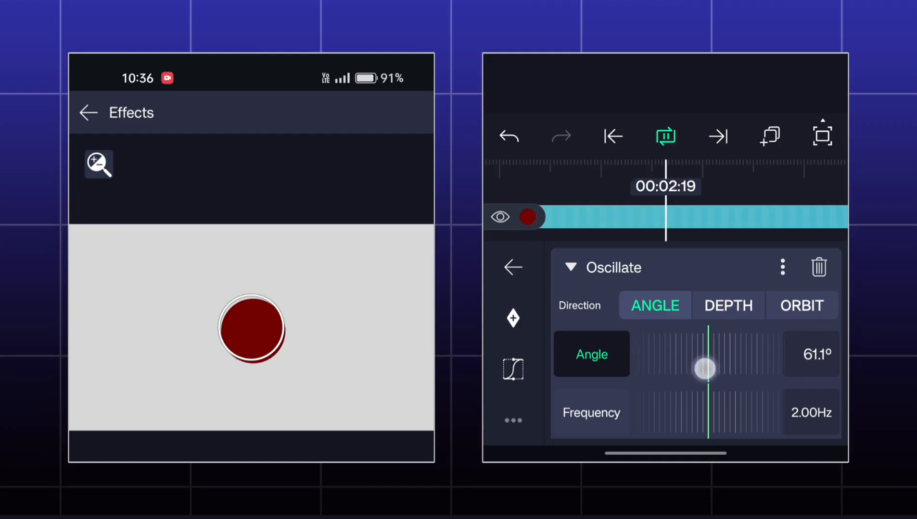
# Raise the oscillation angle to 127.8° at 2.57Hz and adjust its magnitude.
pyautogui.moveTo(704, 369); pyautogui.dragTo(661, 362)
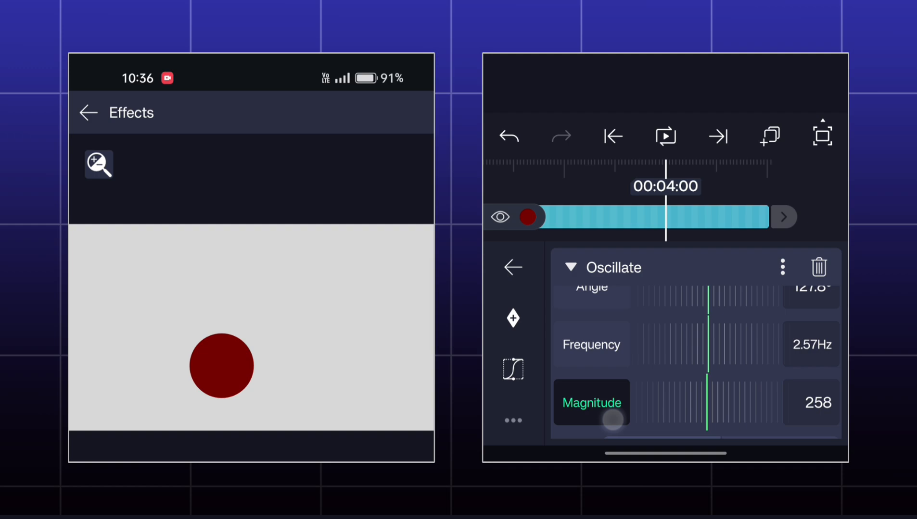
pyautogui.click(665, 136)
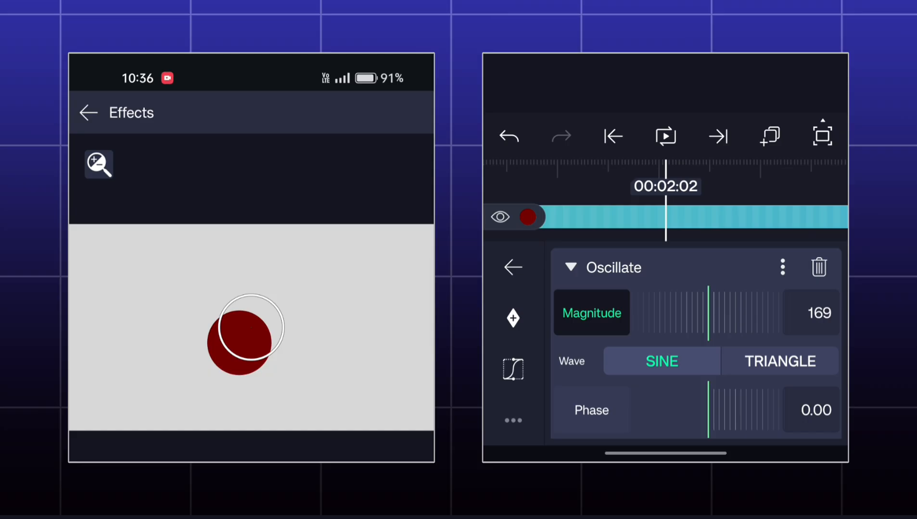
pyautogui.click(686, 361)
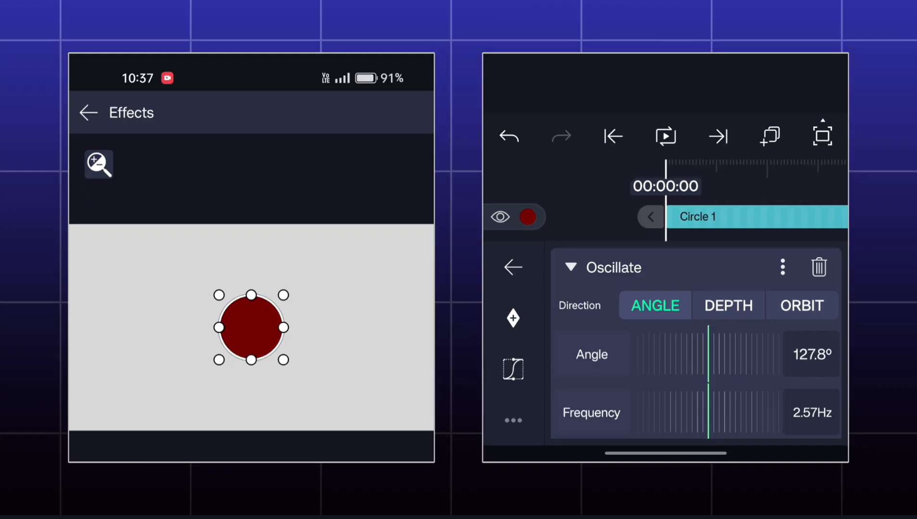
pyautogui.click(728, 304)
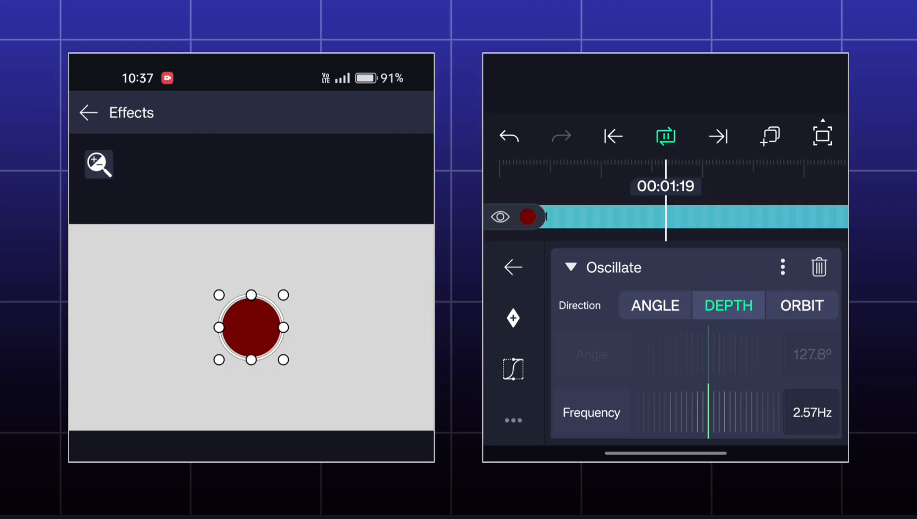
pyautogui.click(801, 305)
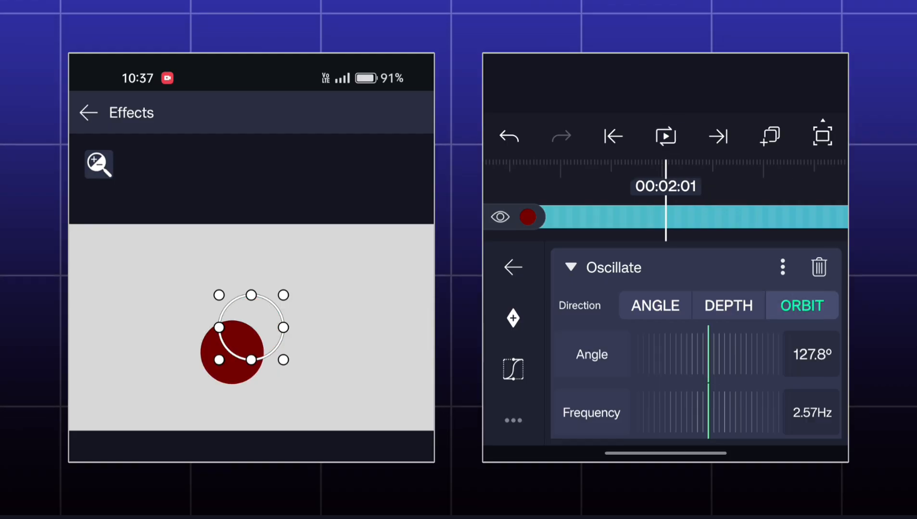
pyautogui.click(664, 137)
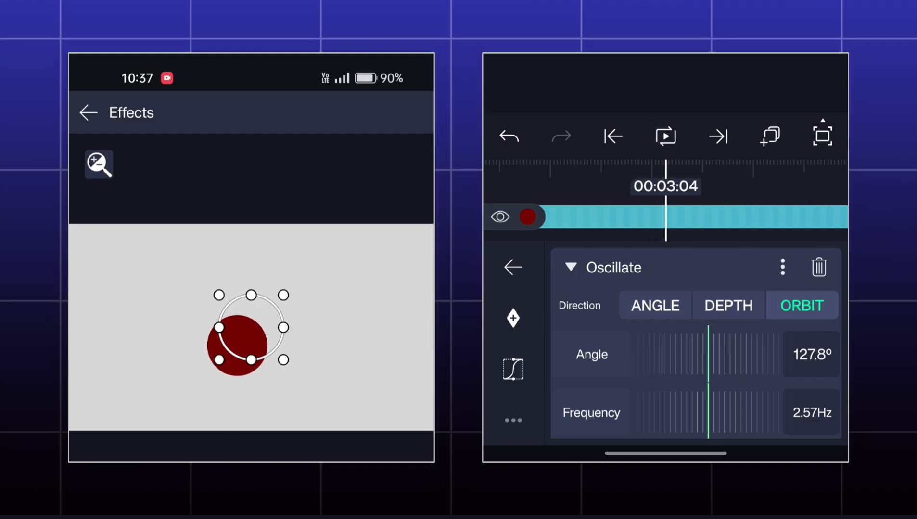
pyautogui.click(653, 305)
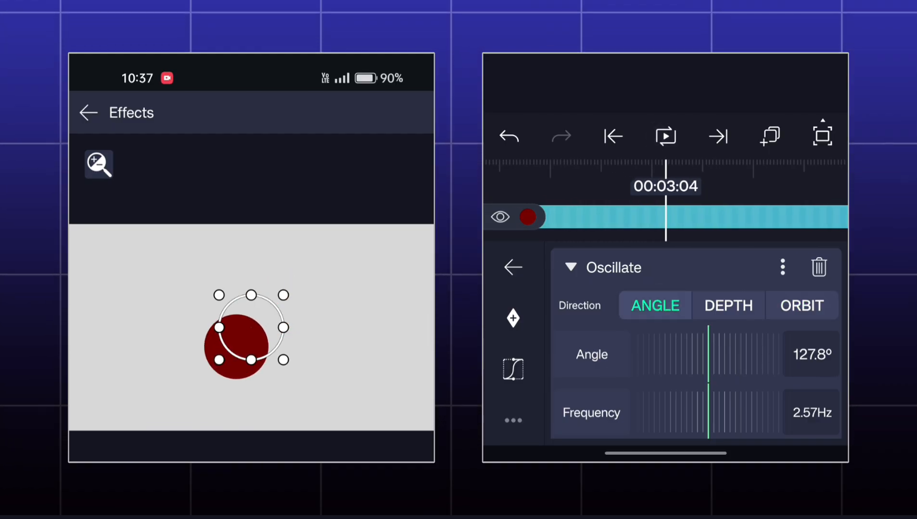
pyautogui.click(818, 267)
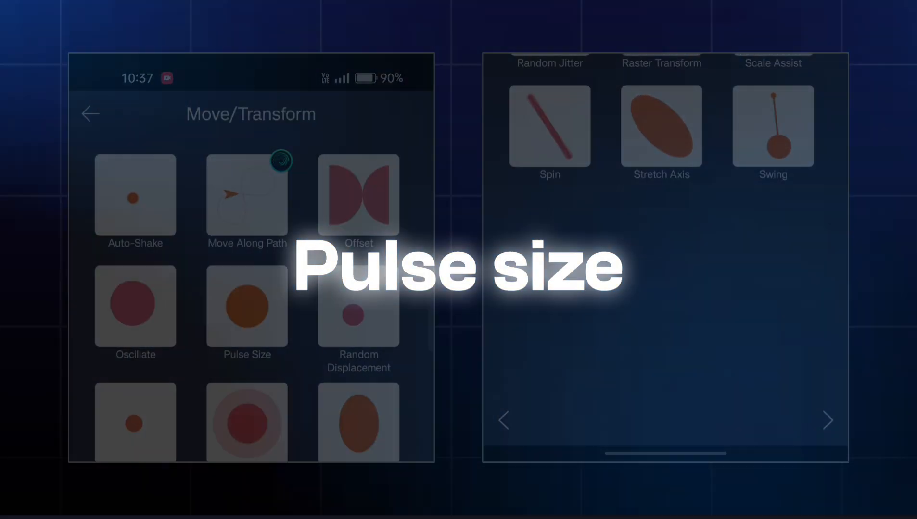
# Add a Pulse Size effect to the circle at 2.70Hz with Shrink 0.00 and preview the pulsing.
pyautogui.click(246, 306)
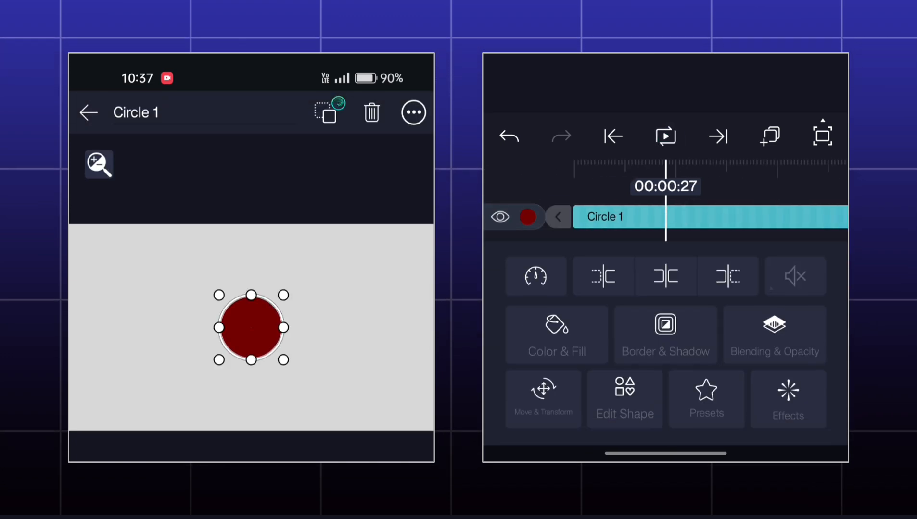
pyautogui.click(788, 399)
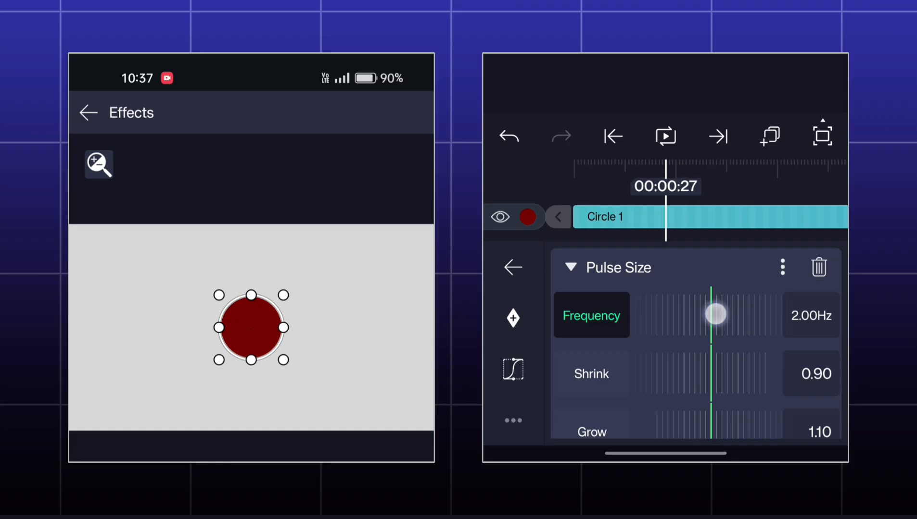
pyautogui.click(664, 136)
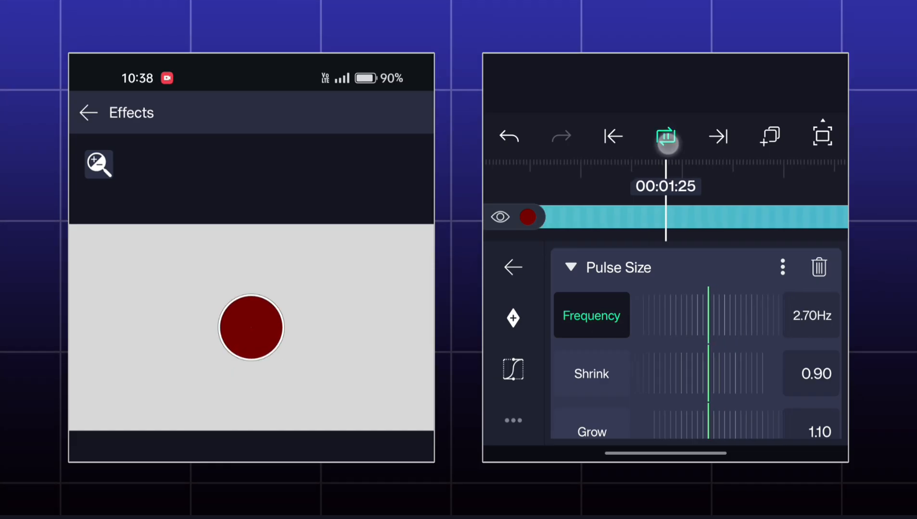
pyautogui.click(665, 137)
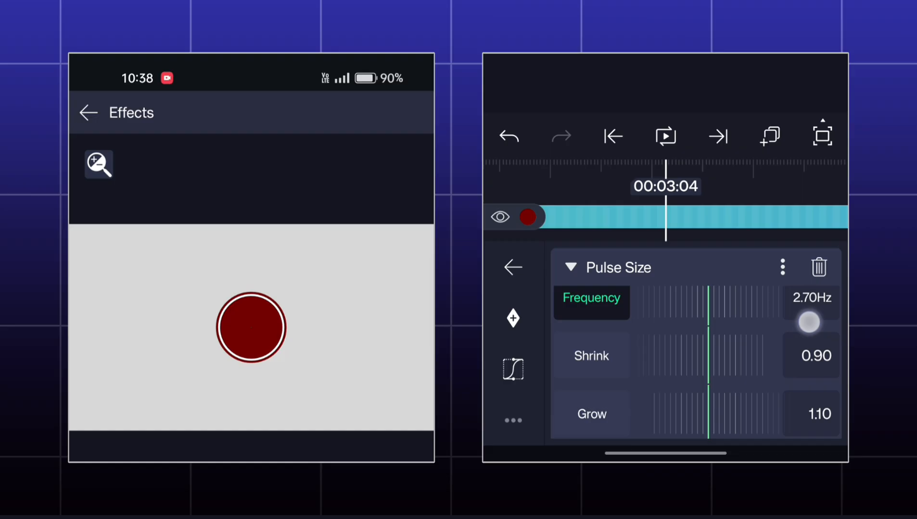
pyautogui.scroll(-3)
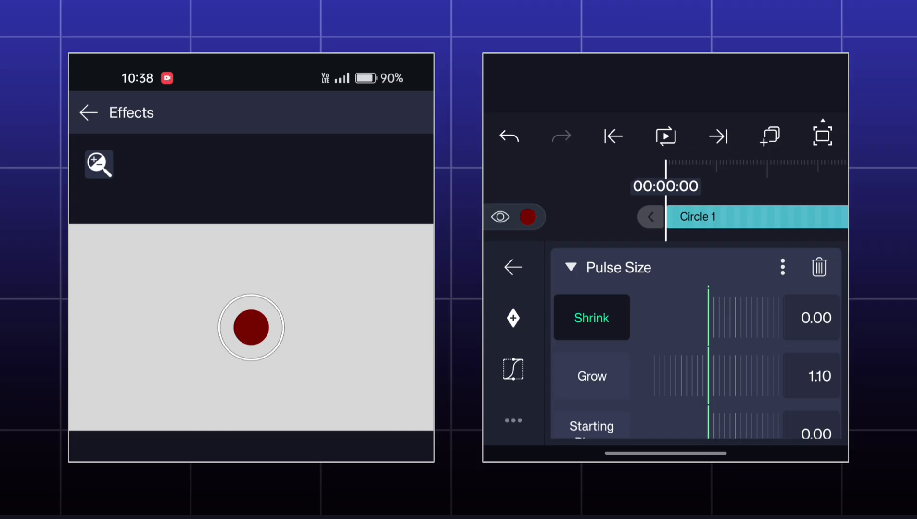
# Preview the pulse, then raise Shrink to 0.26 and Grow to 2.00.
pyautogui.click(664, 137)
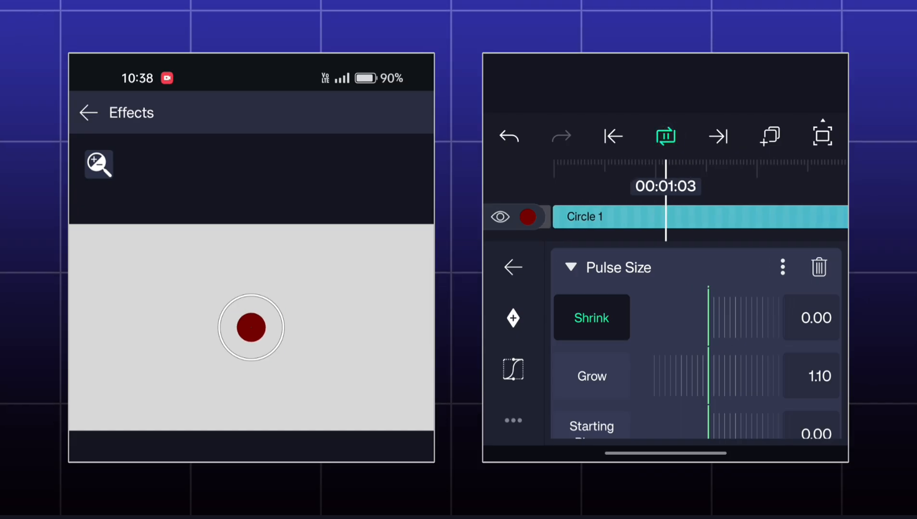
pyautogui.click(665, 137)
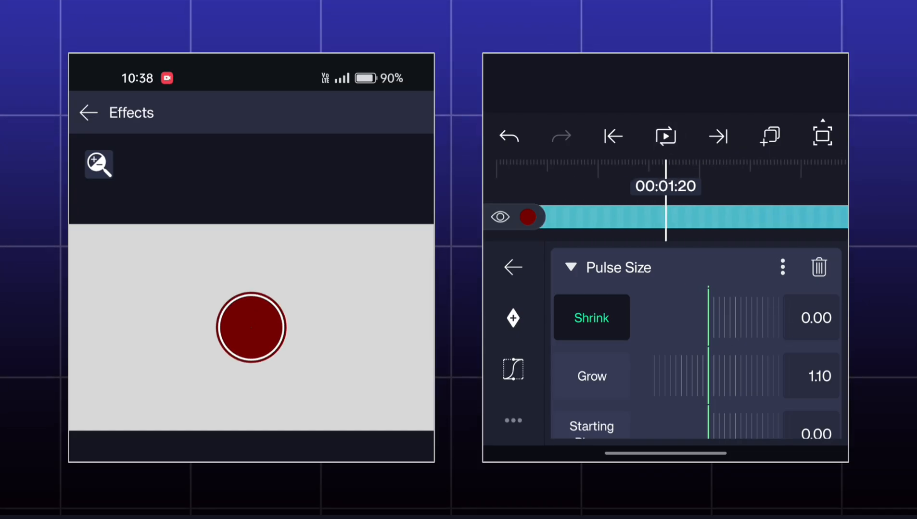
pyautogui.click(664, 137)
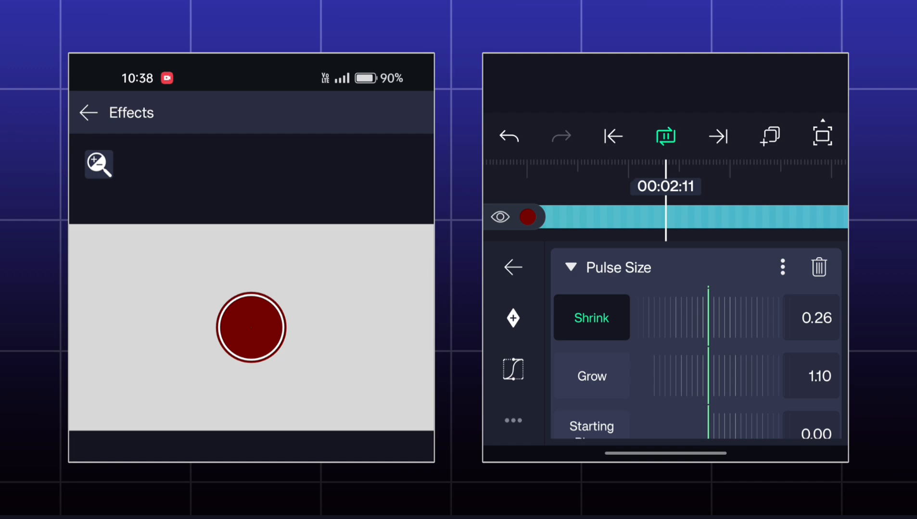
pyautogui.click(665, 137)
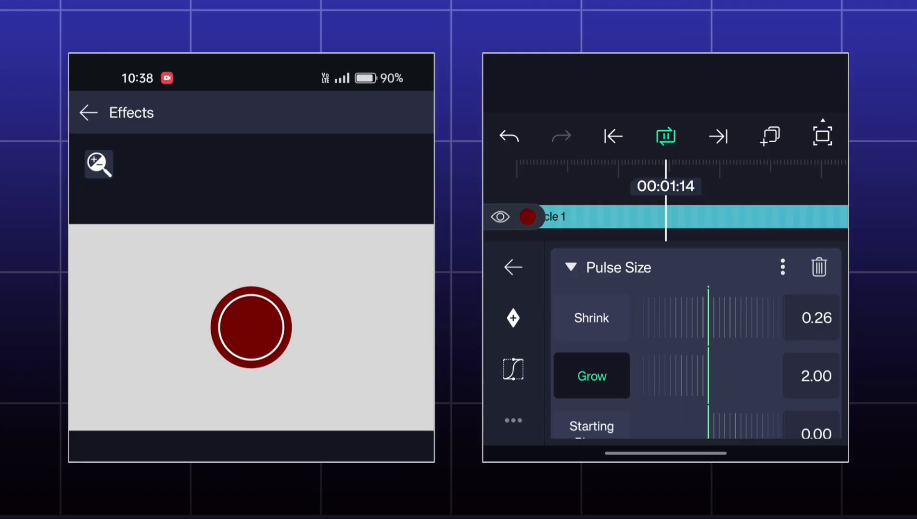
pyautogui.click(665, 137)
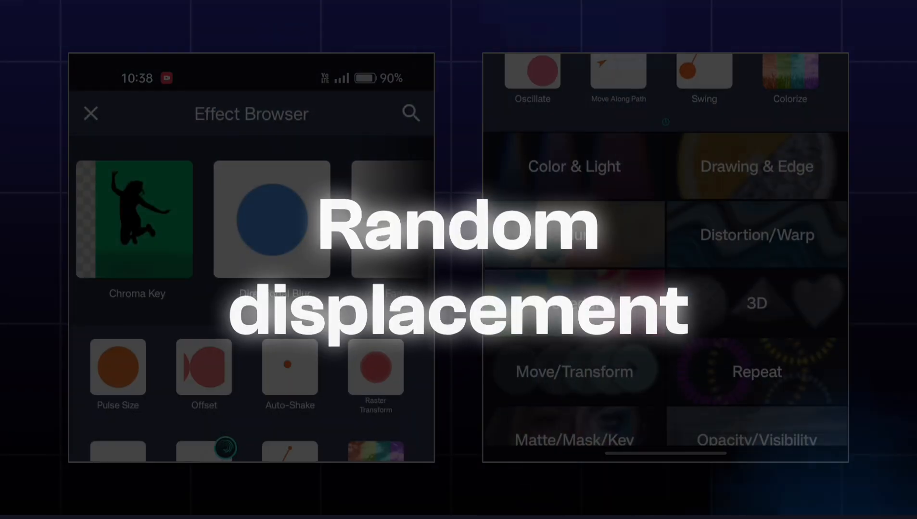
# Add a Random Displacement effect to the circle and raise its Magnitude to 80.
pyautogui.click(574, 371)
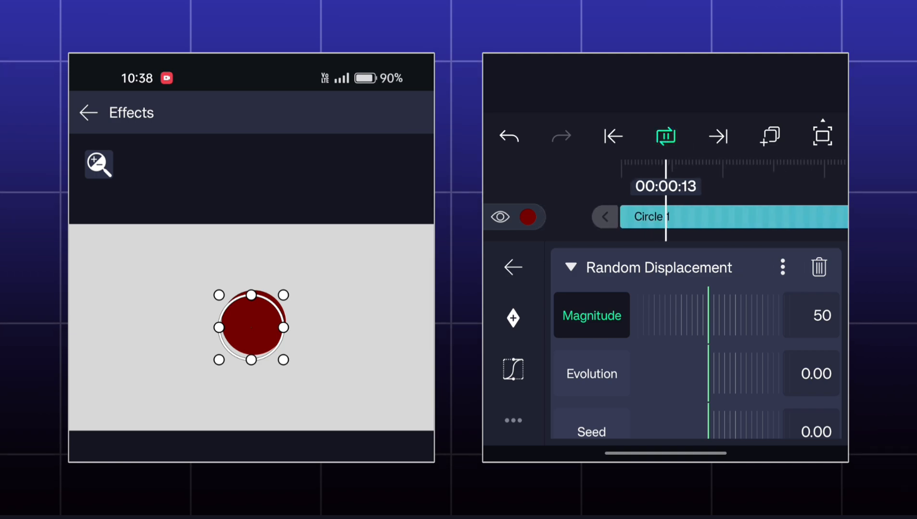
pyautogui.moveTo(710, 326); pyautogui.dragTo(698, 326)
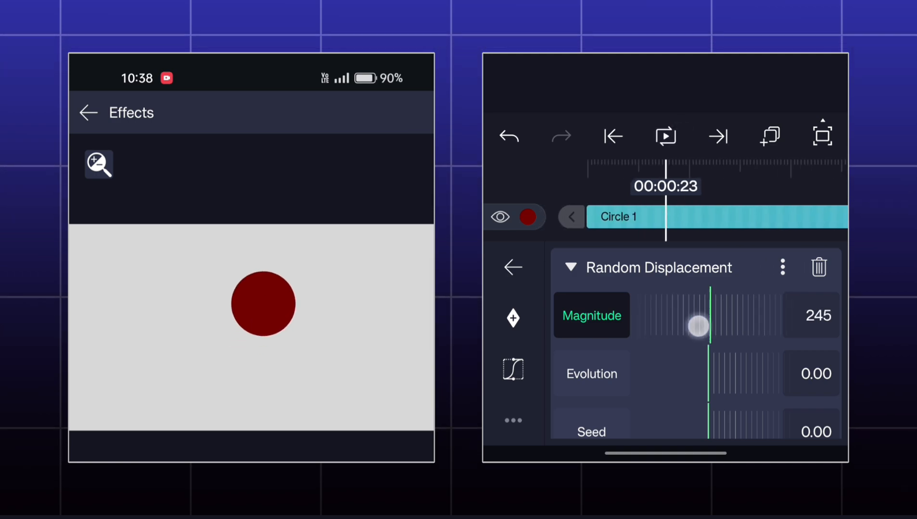
pyautogui.moveTo(698, 326); pyautogui.dragTo(675, 318)
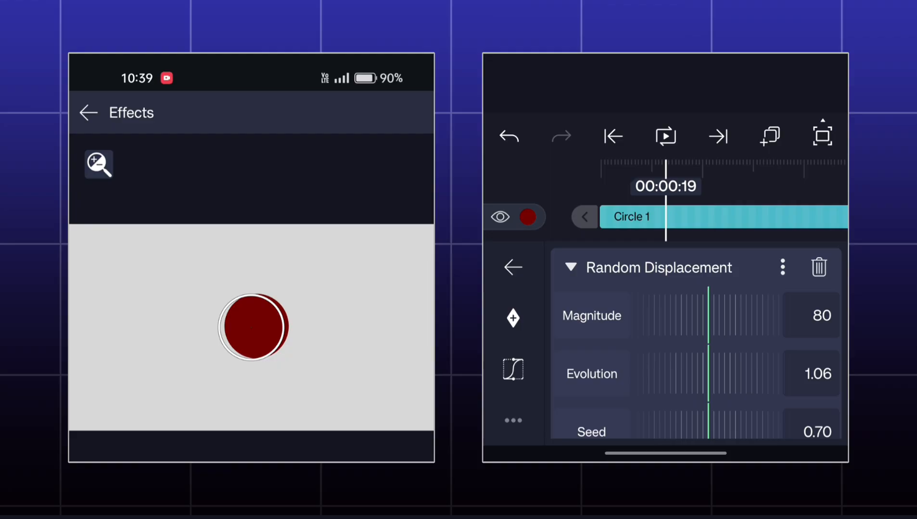
# Keyframe the Evolution value at two different times so the displacement animates.
pyautogui.moveTo(710, 385); pyautogui.dragTo(684, 386)
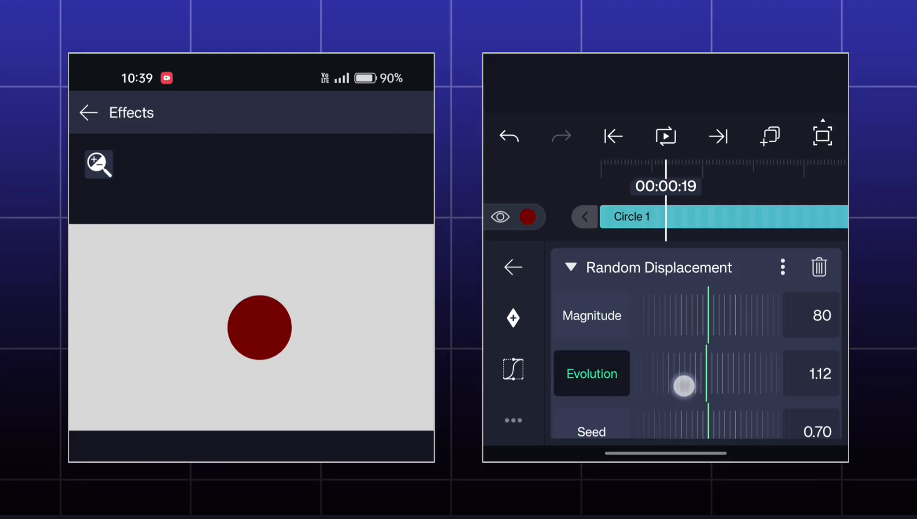
pyautogui.moveTo(683, 386); pyautogui.dragTo(744, 369)
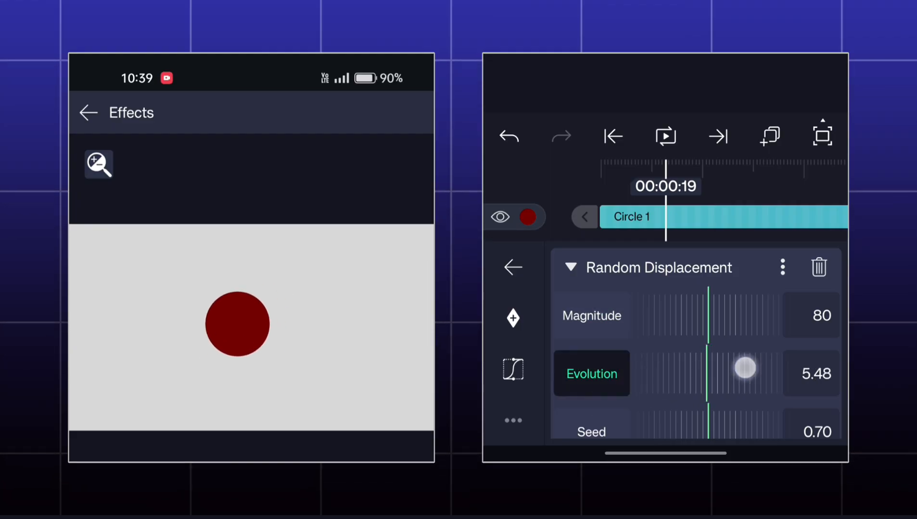
pyautogui.moveTo(745, 369); pyautogui.dragTo(709, 369)
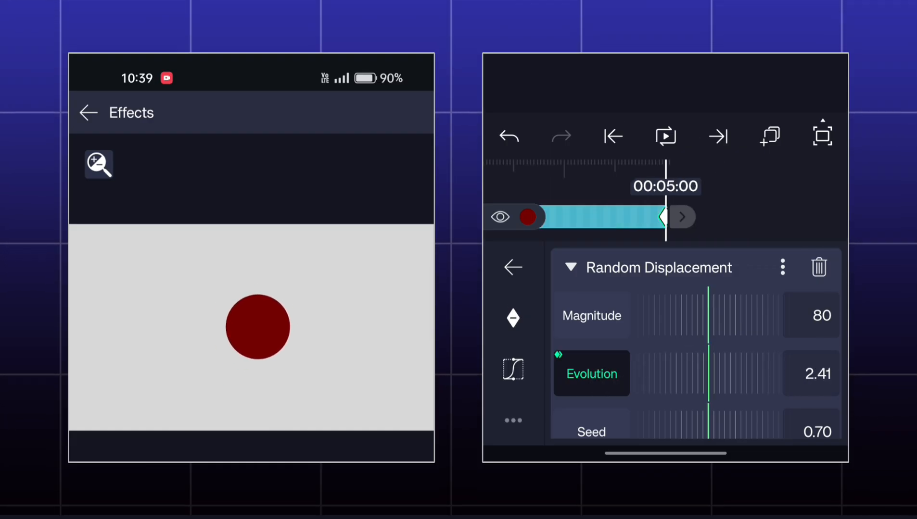
pyautogui.moveTo(713, 374); pyautogui.dragTo(681, 379)
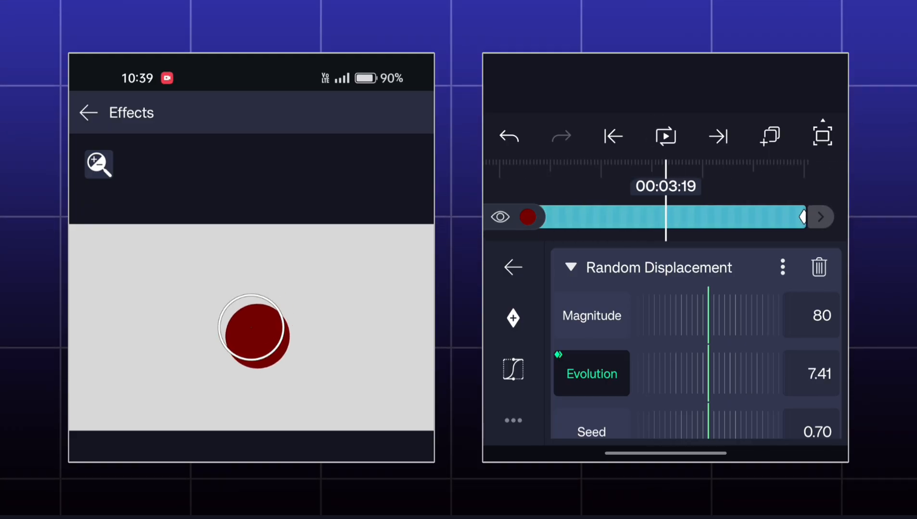
pyautogui.click(817, 267)
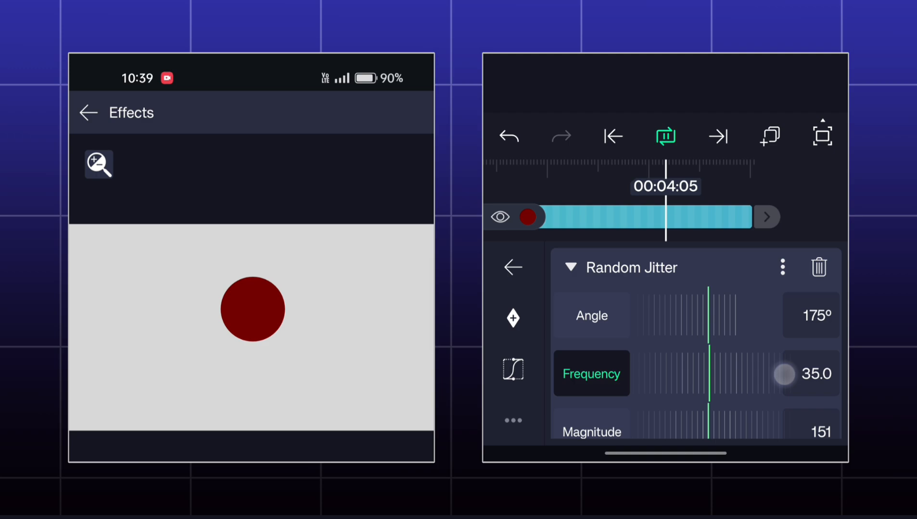
# Try Random Jitter at Angle 14° and Frequency 17.8, then delete the effect.
pyautogui.moveTo(782, 374); pyautogui.dragTo(789, 374)
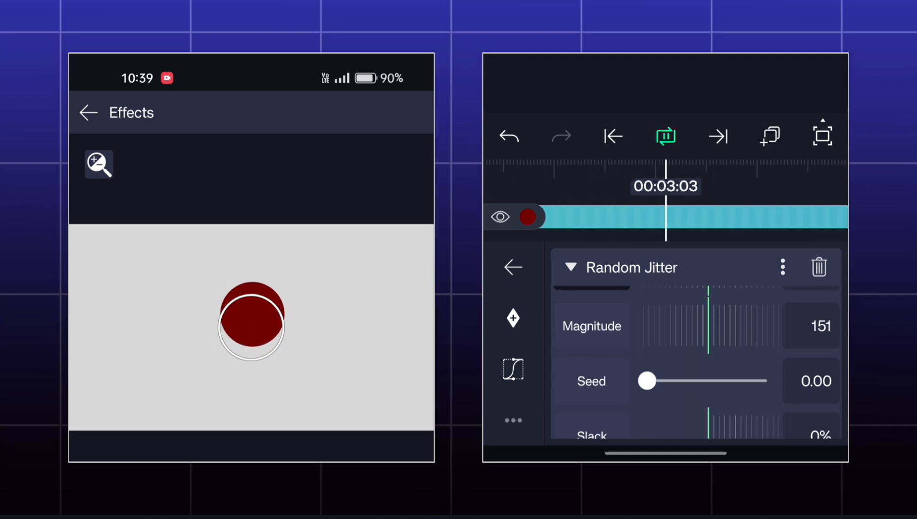
pyautogui.moveTo(646, 381); pyautogui.dragTo(765, 356)
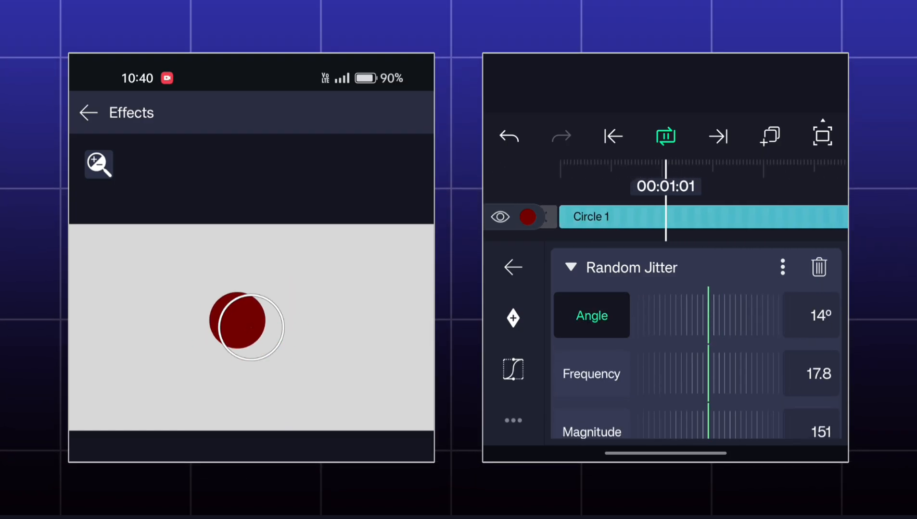
pyautogui.click(818, 268)
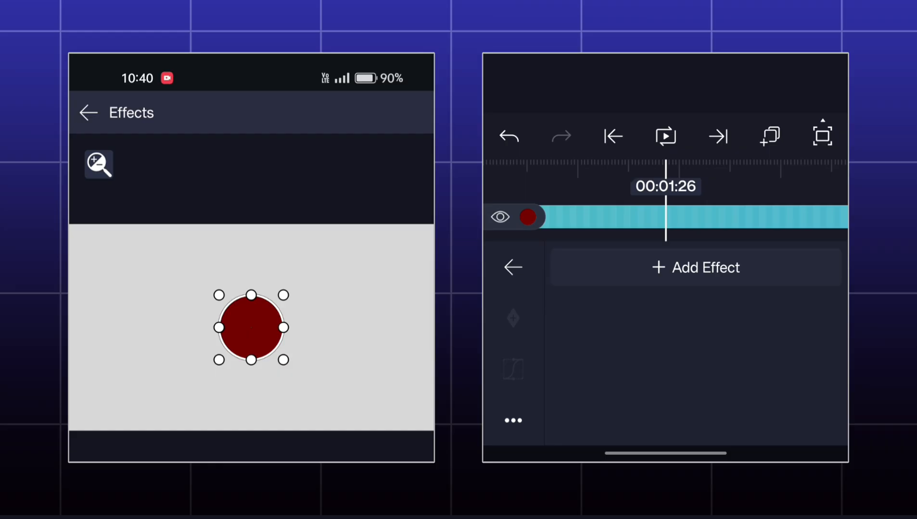
# Add a Raster Transform effect, enlarge the circle's Scale and bring its offset back near centre.
pyautogui.click(696, 267)
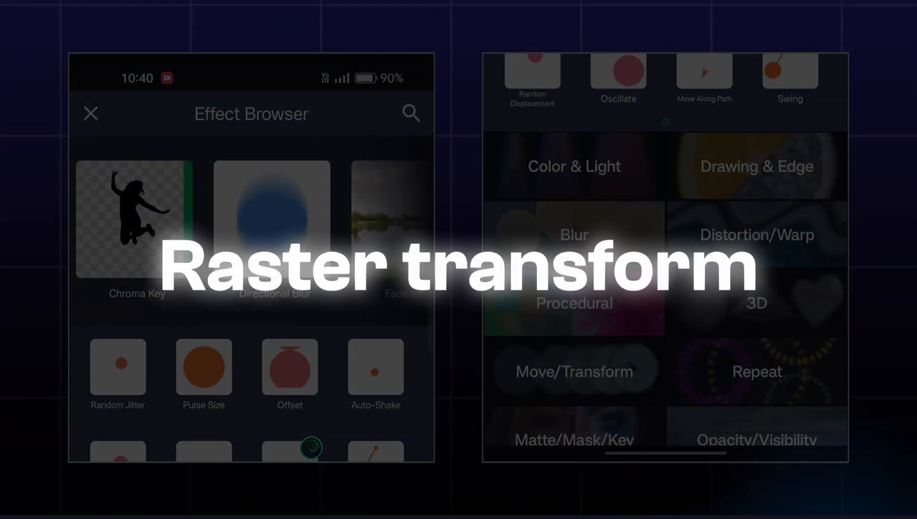
pyautogui.click(573, 372)
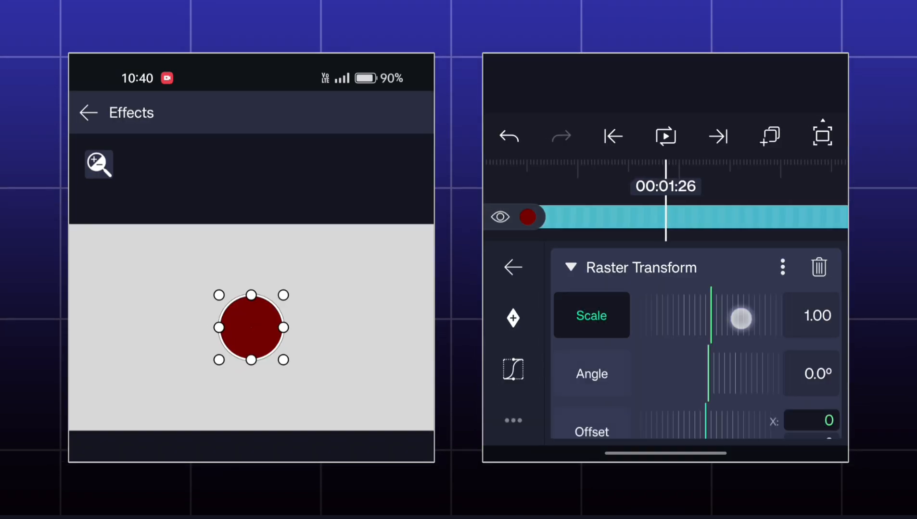
pyautogui.moveTo(742, 319); pyautogui.dragTo(669, 320)
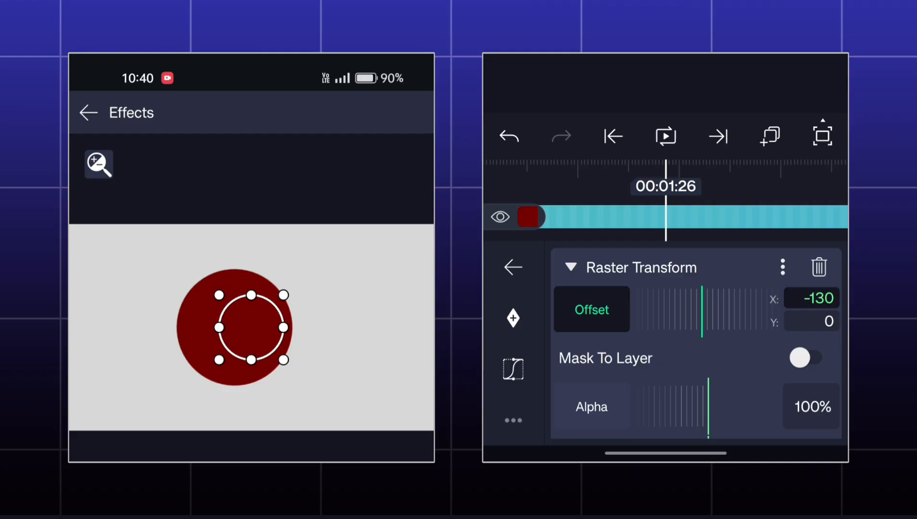
pyautogui.moveTo(704, 310); pyautogui.dragTo(707, 310)
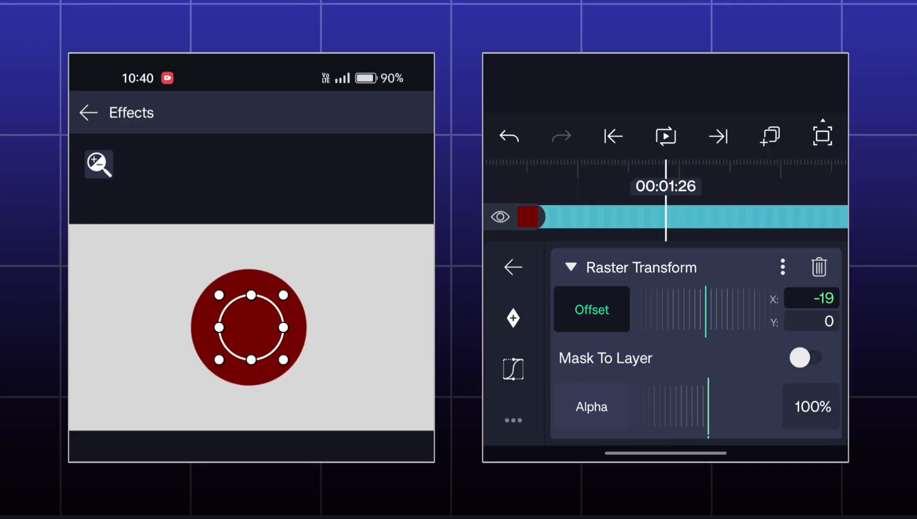
# Toggle Mask To Layer on the Raster Transform and review the remaining settings.
pyautogui.click(798, 357)
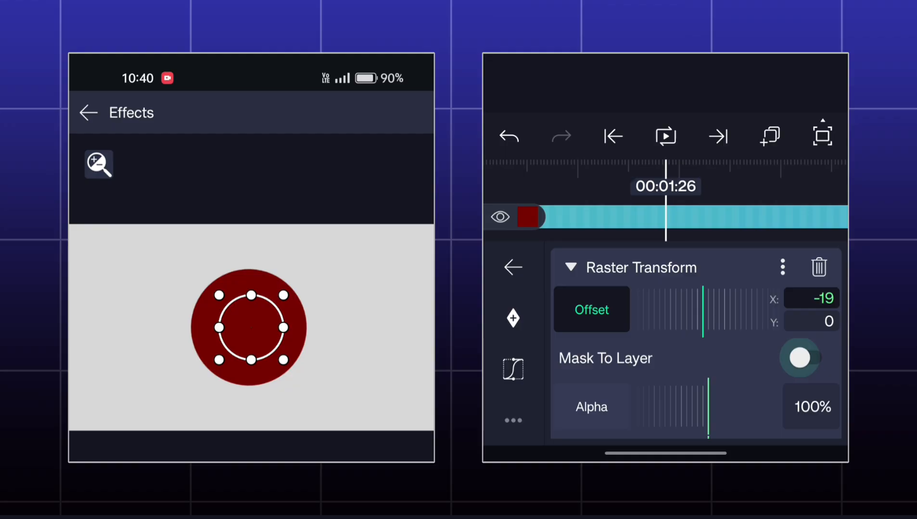
pyautogui.click(800, 357)
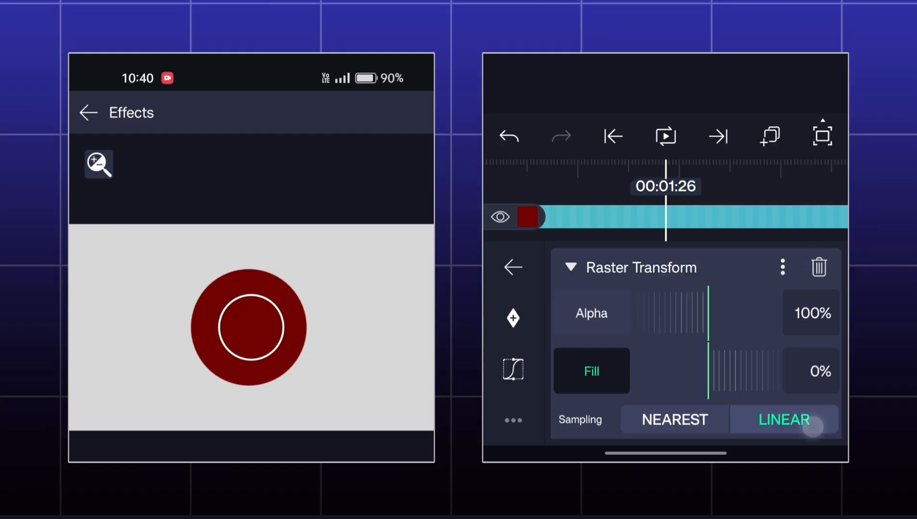
pyautogui.scroll(-3)
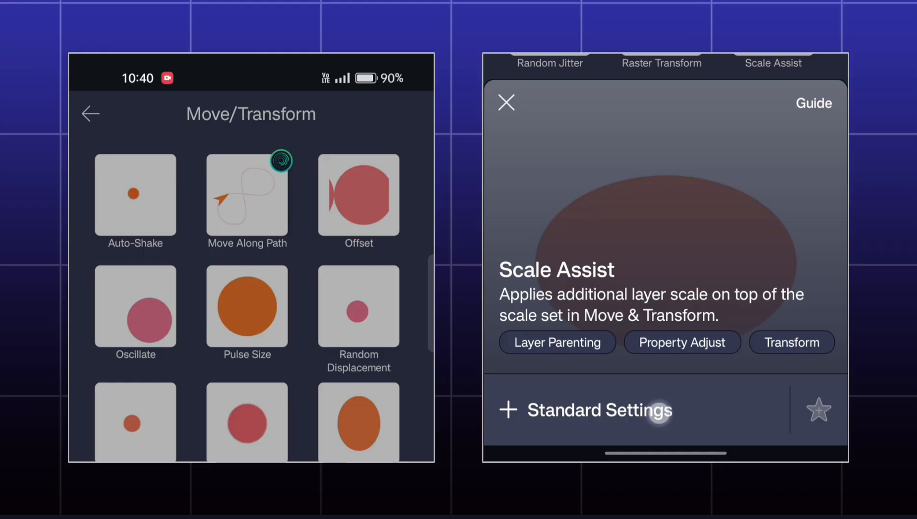
# Add Scale Assist, test its overall Scale, then narrow the circle on the X axis only.
pyautogui.click(585, 410)
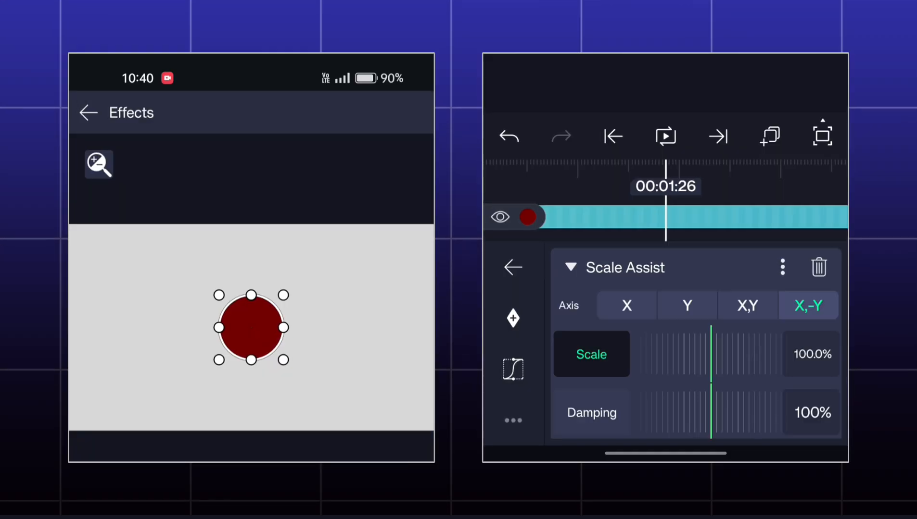
pyautogui.moveTo(712, 381); pyautogui.dragTo(656, 381)
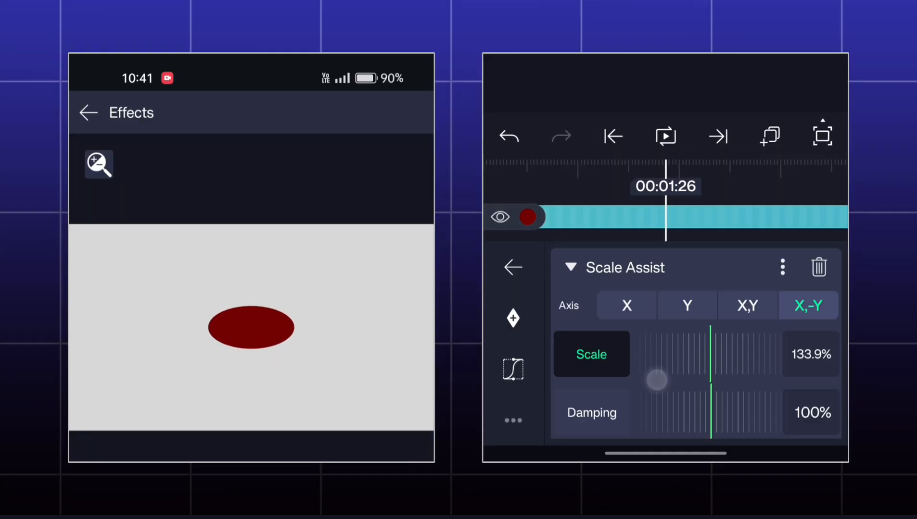
pyautogui.moveTo(657, 380); pyautogui.dragTo(704, 352)
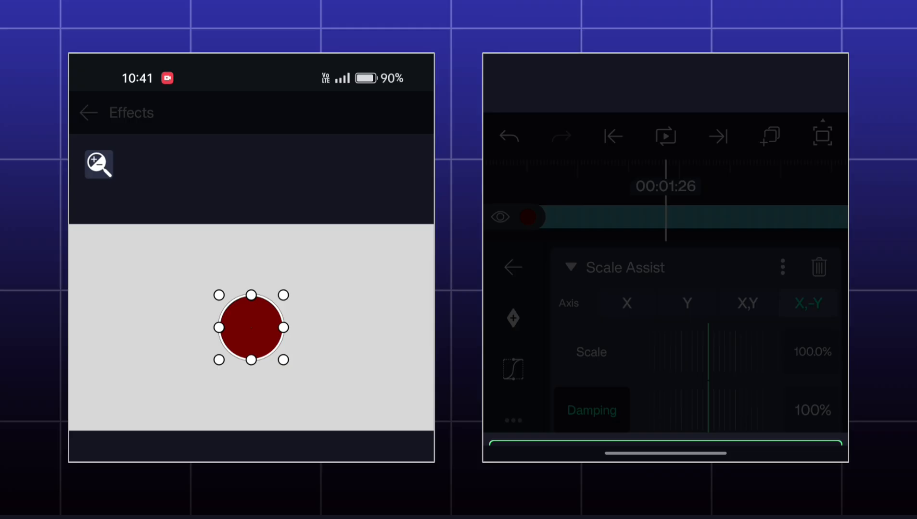
pyautogui.click(626, 303)
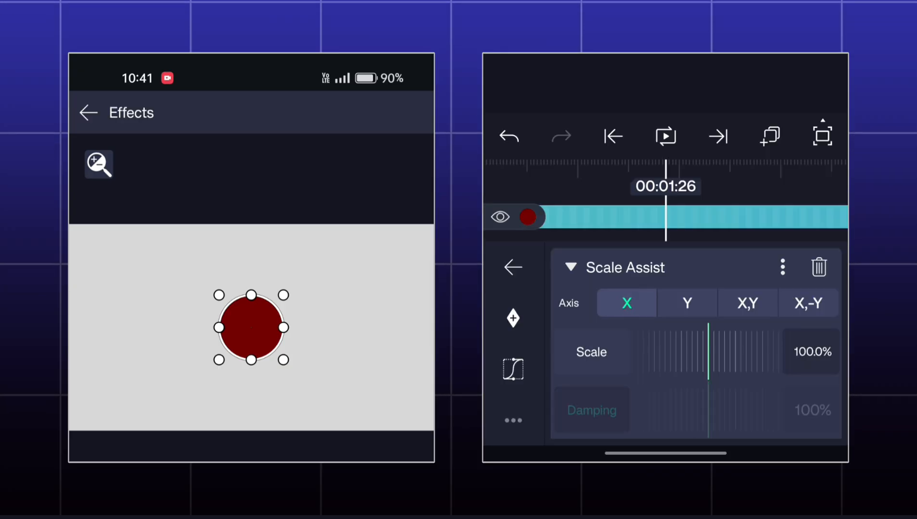
pyautogui.moveTo(707, 337); pyautogui.dragTo(802, 337)
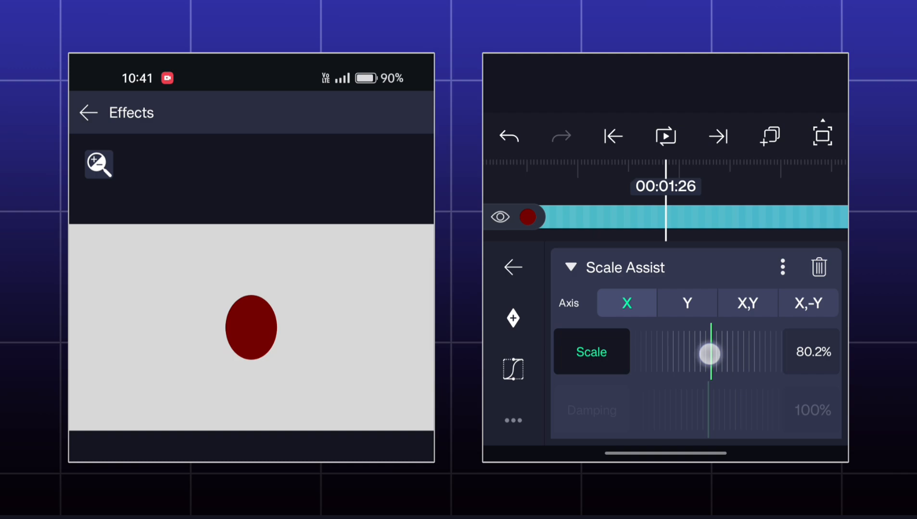
# Stretch the circle on the Y axis, then scale it evenly on X,Y below and above 100%.
pyautogui.click(687, 303)
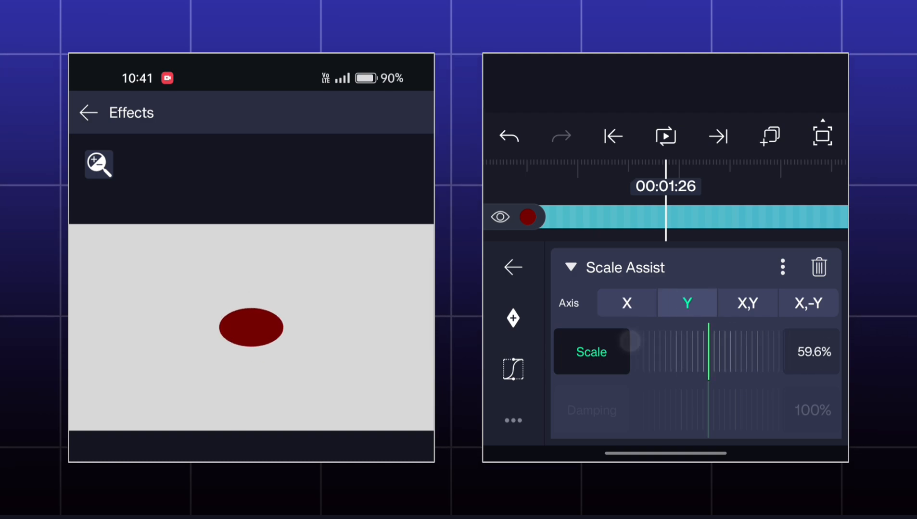
pyautogui.moveTo(630, 343); pyautogui.dragTo(707, 342)
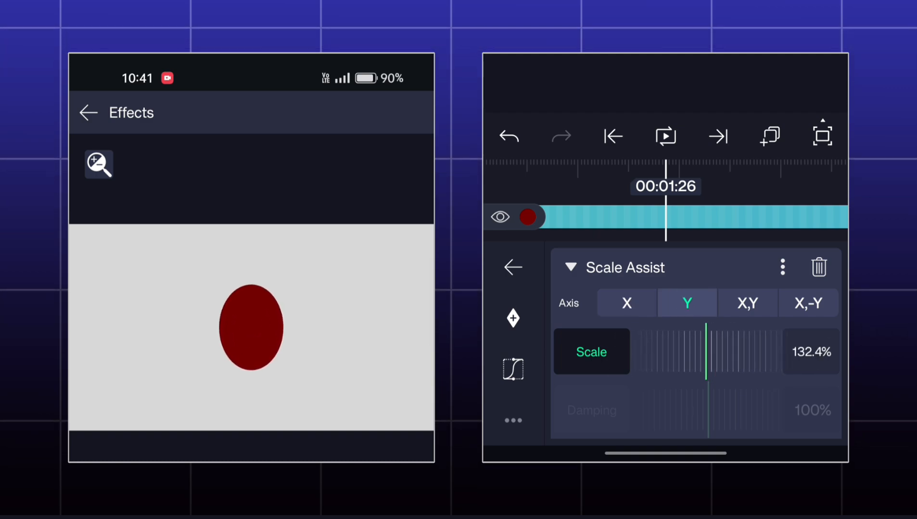
pyautogui.moveTo(706, 351); pyautogui.dragTo(711, 351)
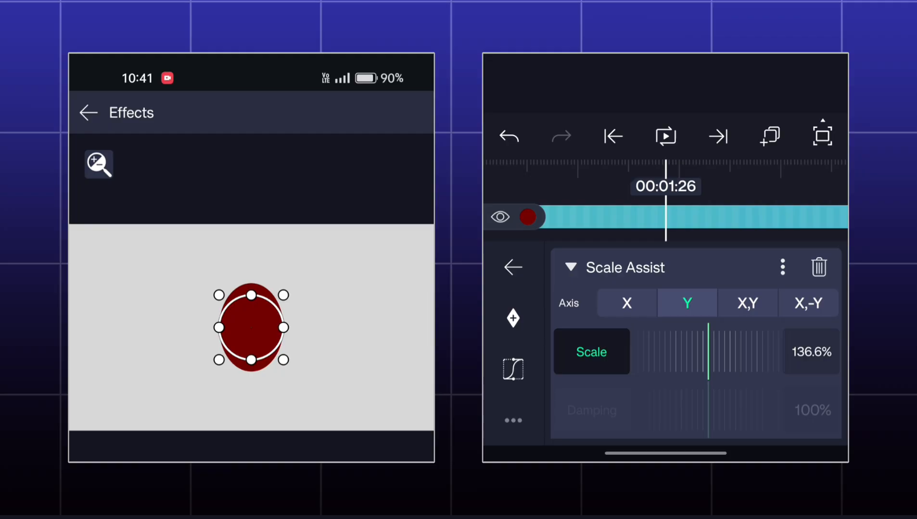
pyautogui.click(748, 303)
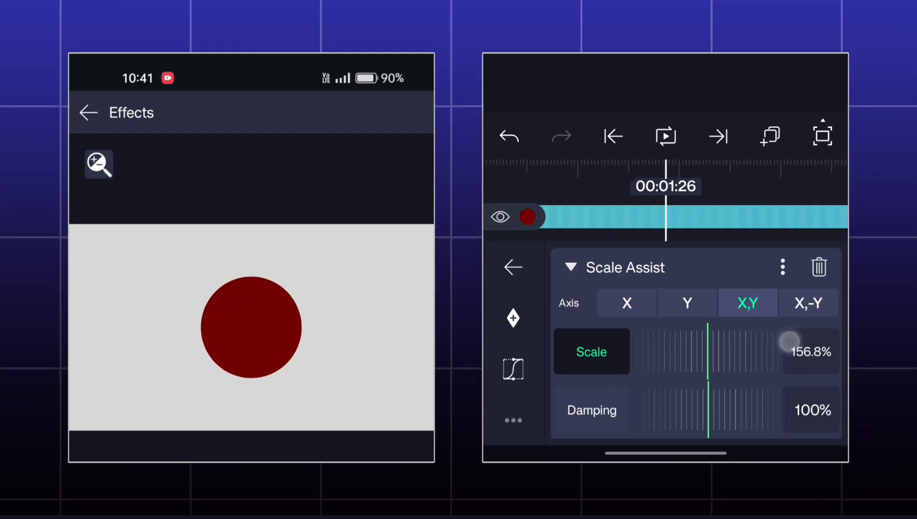
pyautogui.moveTo(789, 351); pyautogui.dragTo(768, 353)
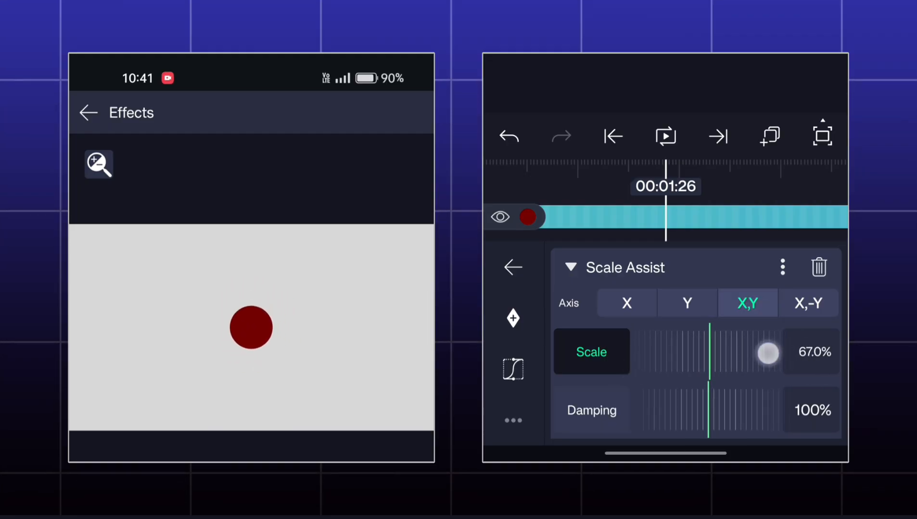
pyautogui.moveTo(767, 353); pyautogui.dragTo(684, 361)
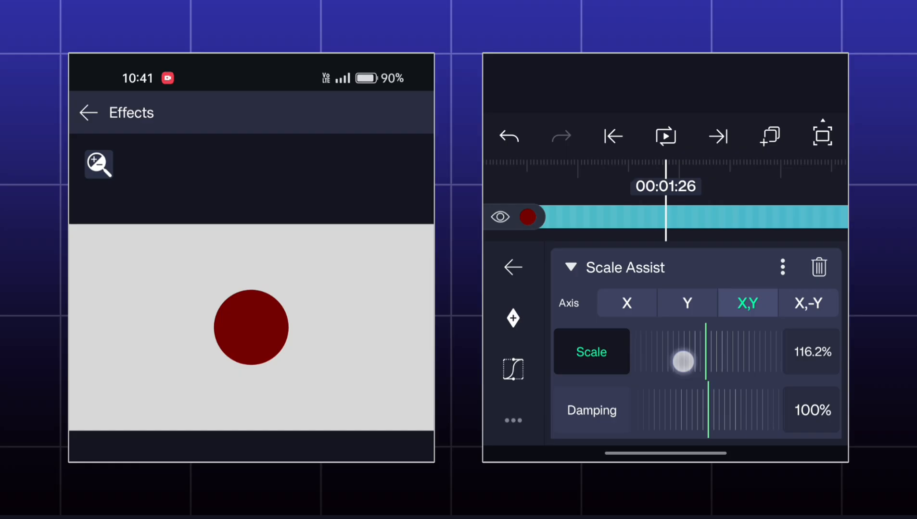
pyautogui.moveTo(684, 360); pyautogui.dragTo(707, 361)
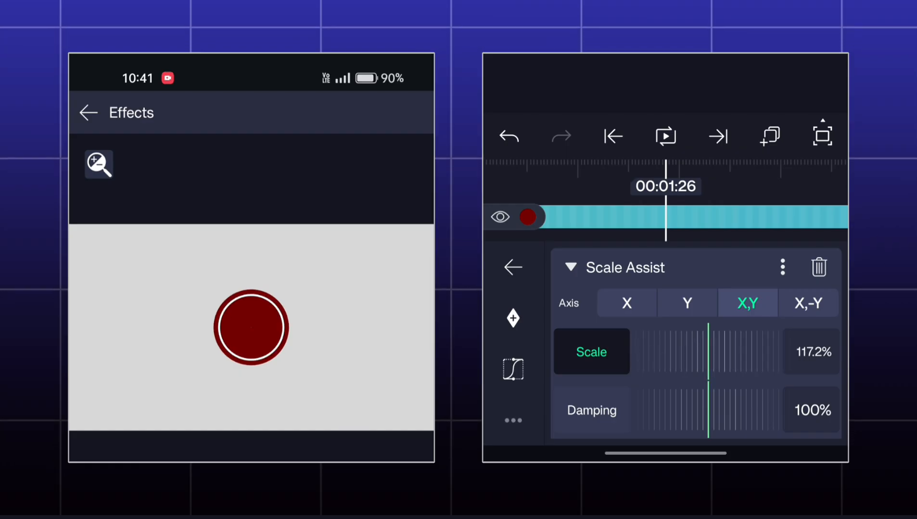
# Scale the axes in opposite directions (X,-Y) to make the circle tall and thin.
pyautogui.click(808, 303)
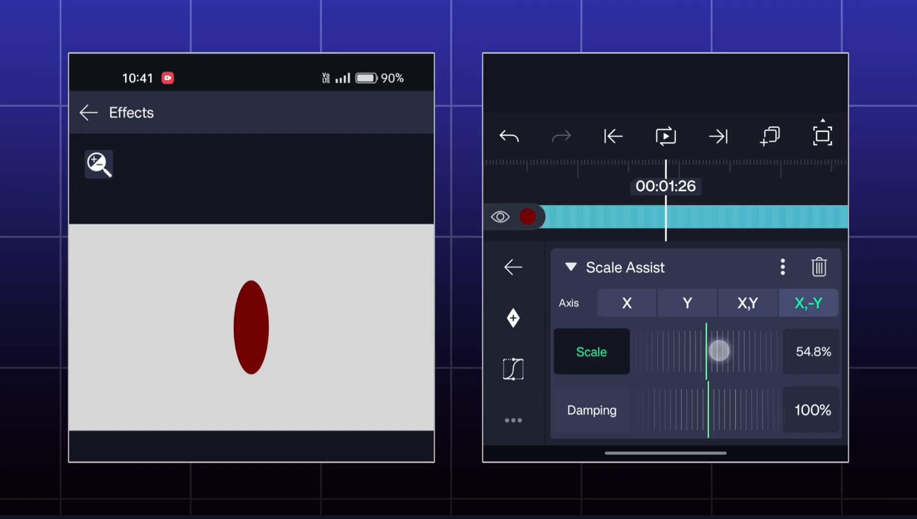
pyautogui.moveTo(718, 351); pyautogui.dragTo(706, 355)
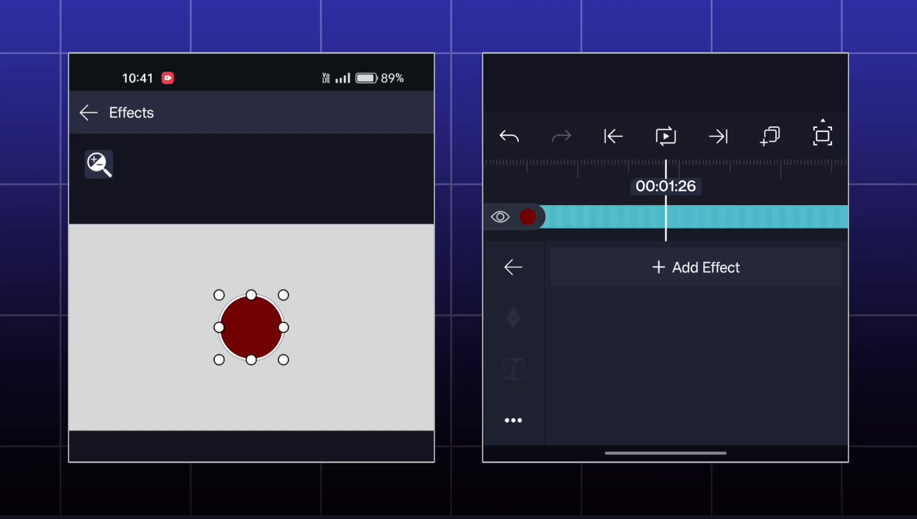
# Select the Rectangle 1 bar and add a Move/Transform Spin effect at 60 RPM.
pyautogui.click(574, 372)
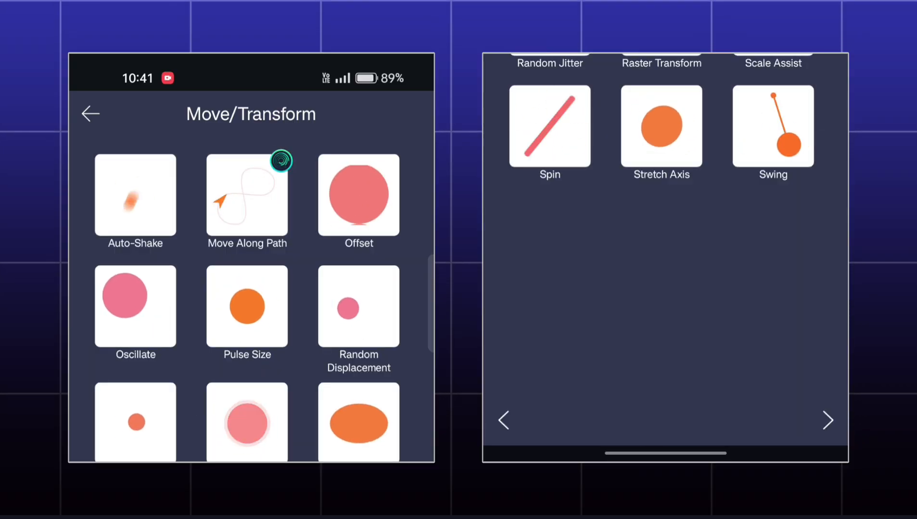
pyautogui.click(90, 113)
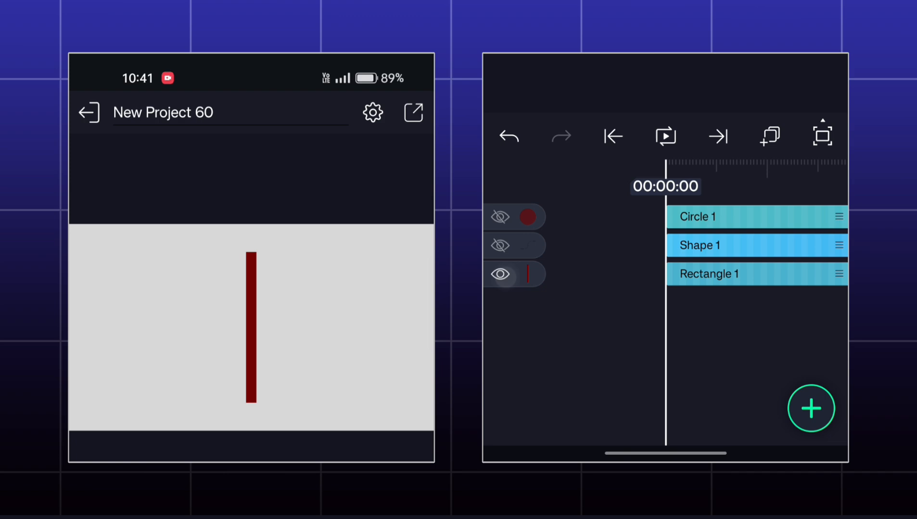
pyautogui.click(706, 275)
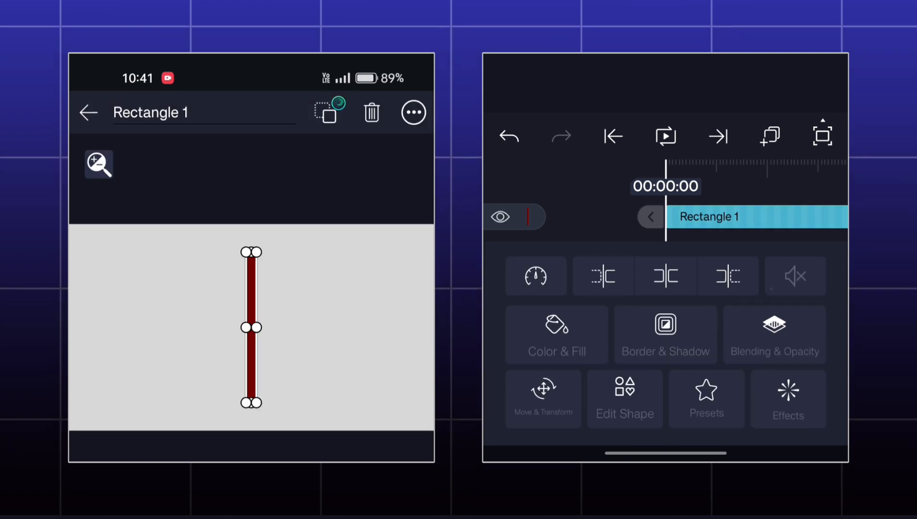
pyautogui.click(788, 399)
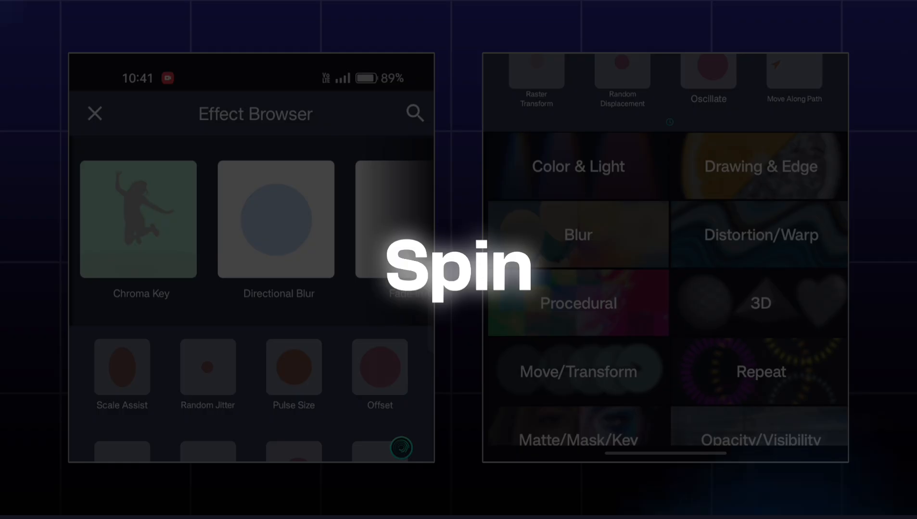
pyautogui.click(577, 371)
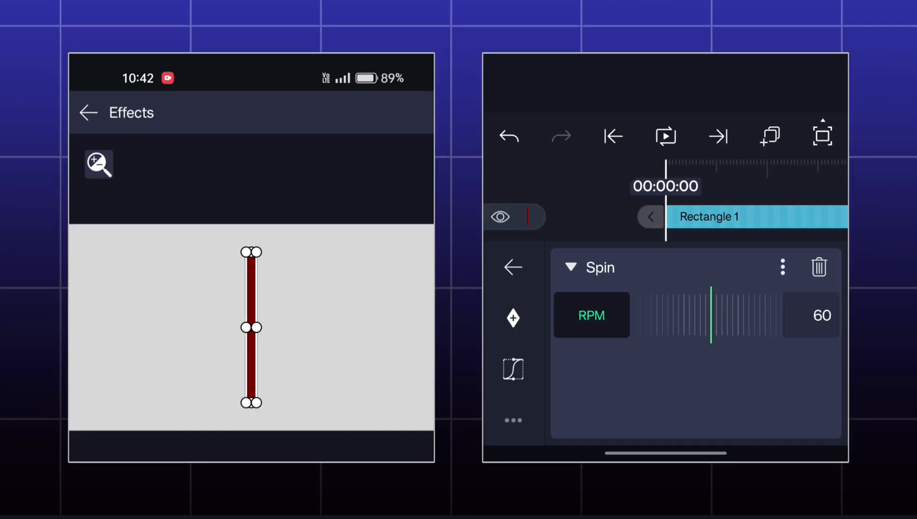
# Preview the spin and try several RPM values, including a fast reverse spin near -117.
pyautogui.click(665, 136)
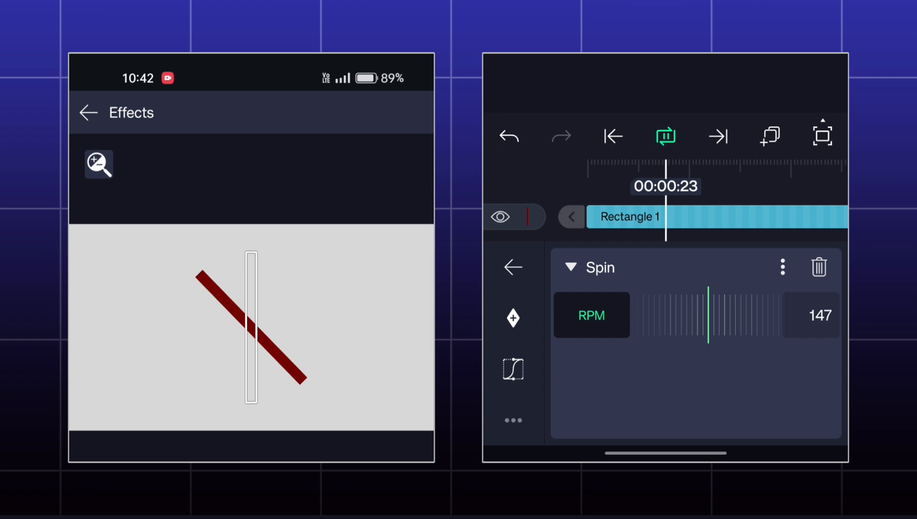
pyautogui.moveTo(707, 315); pyautogui.dragTo(824, 329)
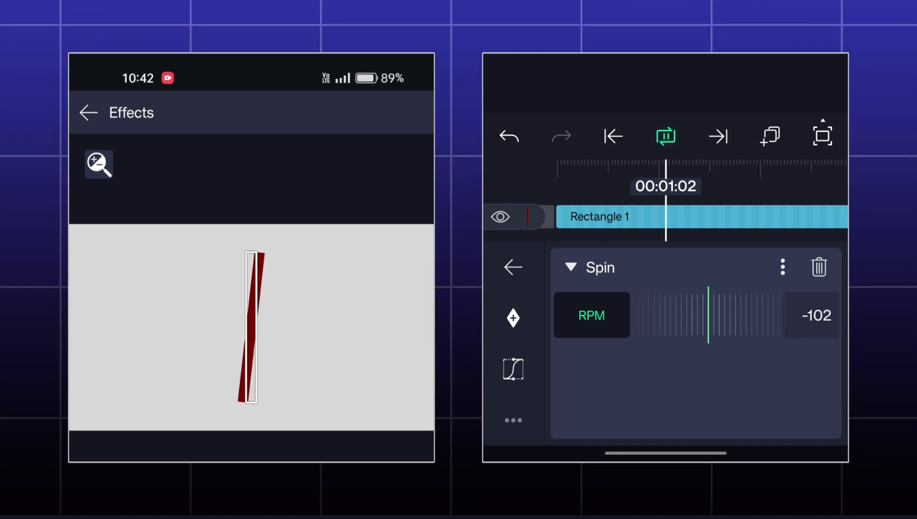
pyautogui.moveTo(707, 314); pyautogui.dragTo(672, 320)
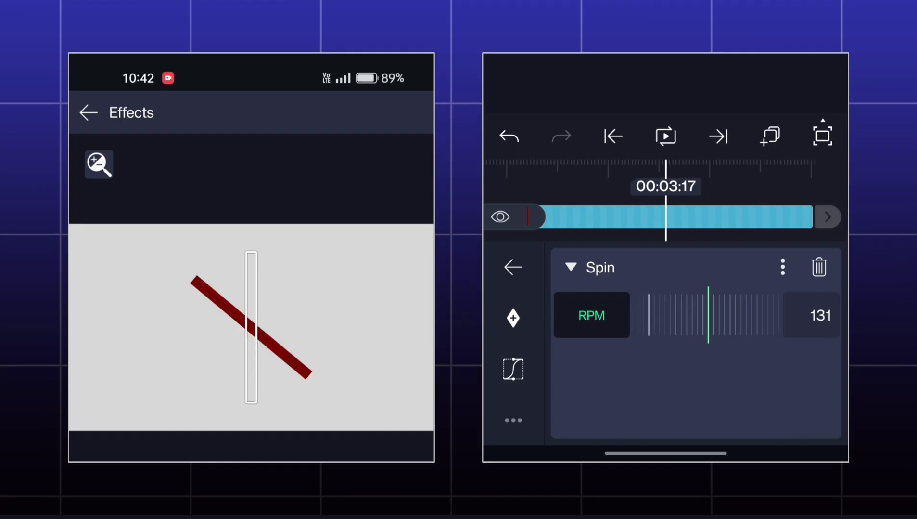
pyautogui.moveTo(707, 310); pyautogui.dragTo(728, 310)
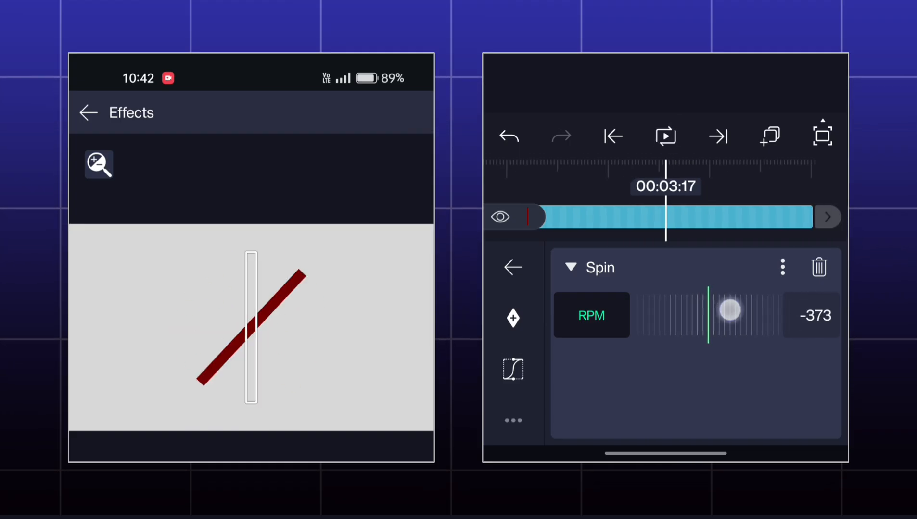
pyautogui.moveTo(729, 310); pyautogui.dragTo(695, 310)
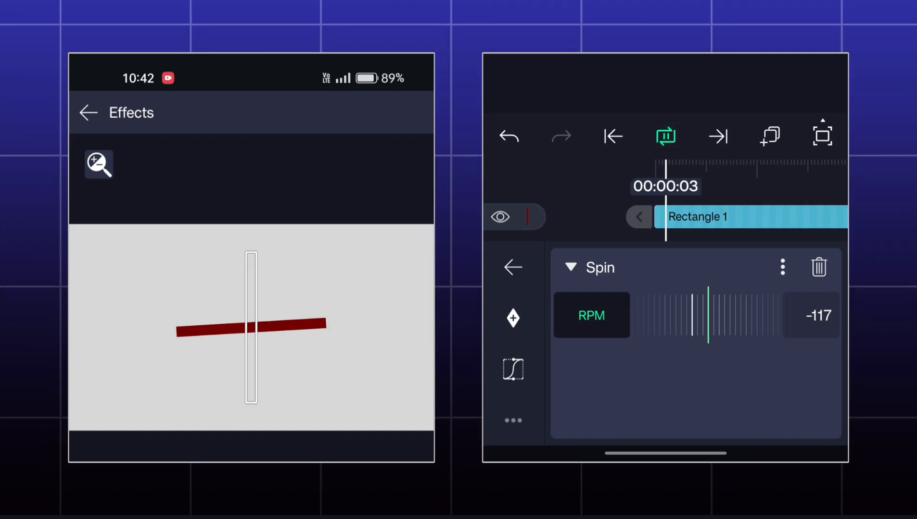
# Delete the Spin effect so the bar stands still and upright.
pyautogui.click(663, 136)
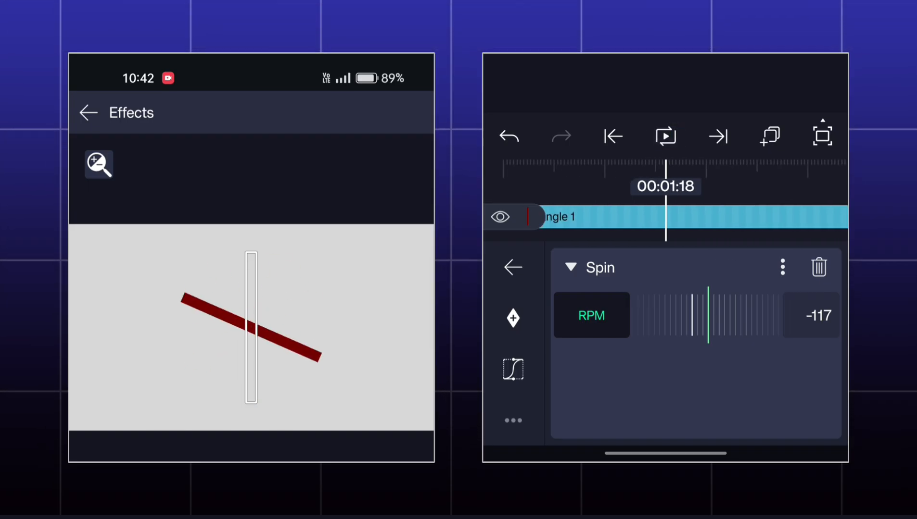
pyautogui.click(664, 137)
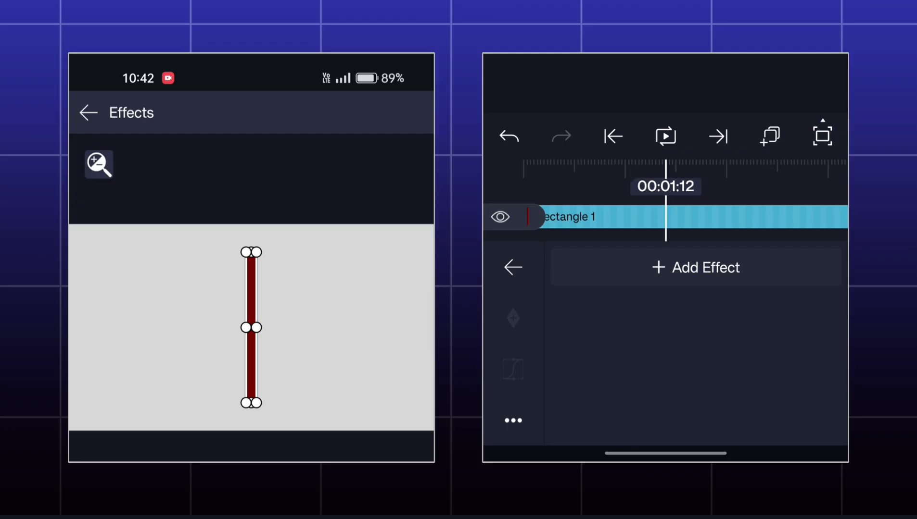
# Switch to Circle 1 and add a Stretch Axis effect.
pyautogui.click(87, 113)
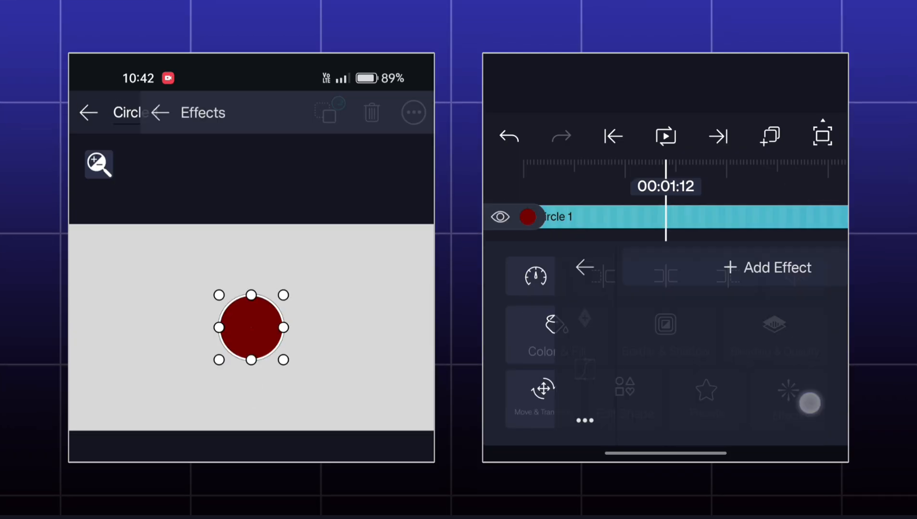
pyautogui.click(532, 398)
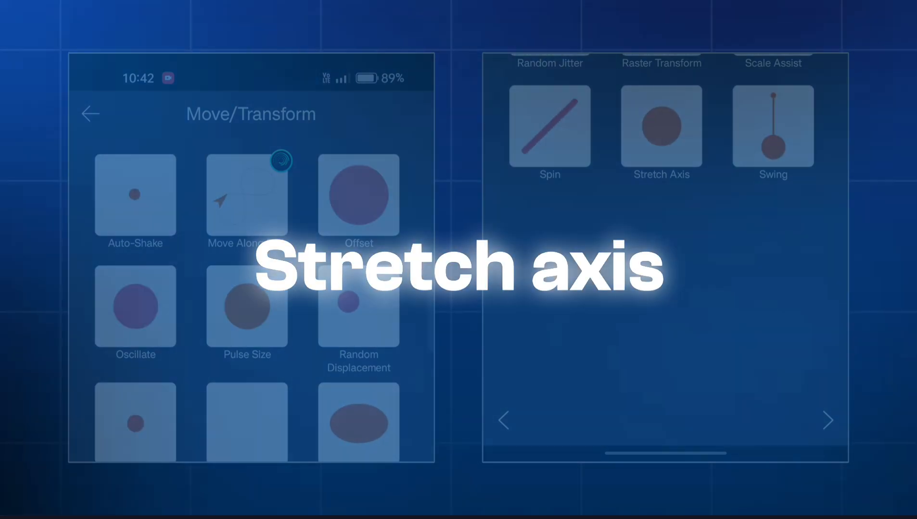
pyautogui.click(660, 127)
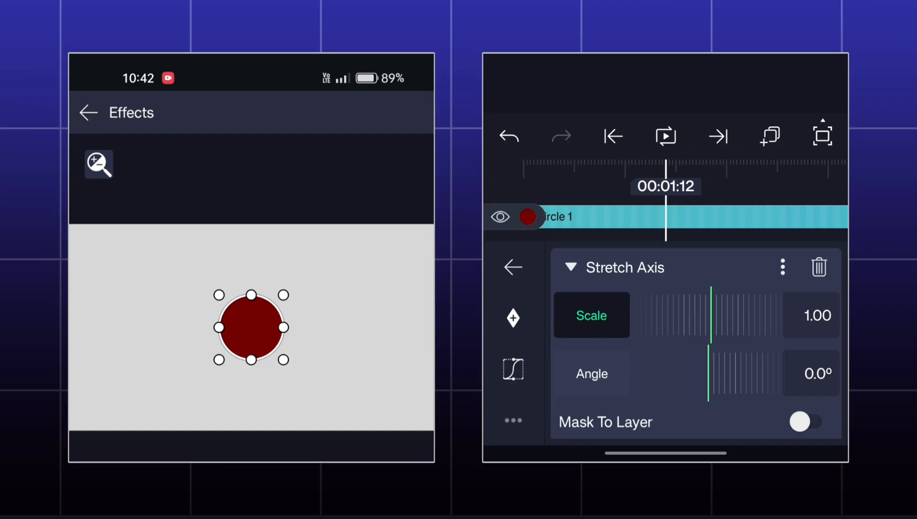
# Try several Scale values and a 38° angle, then return the circle to round.
pyautogui.moveTo(710, 316); pyautogui.dragTo(725, 320)
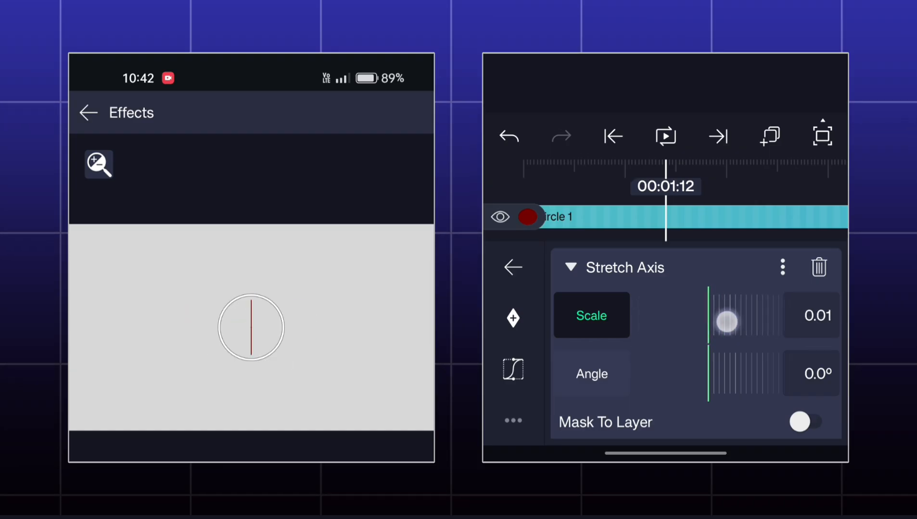
pyautogui.moveTo(725, 321); pyautogui.dragTo(788, 315)
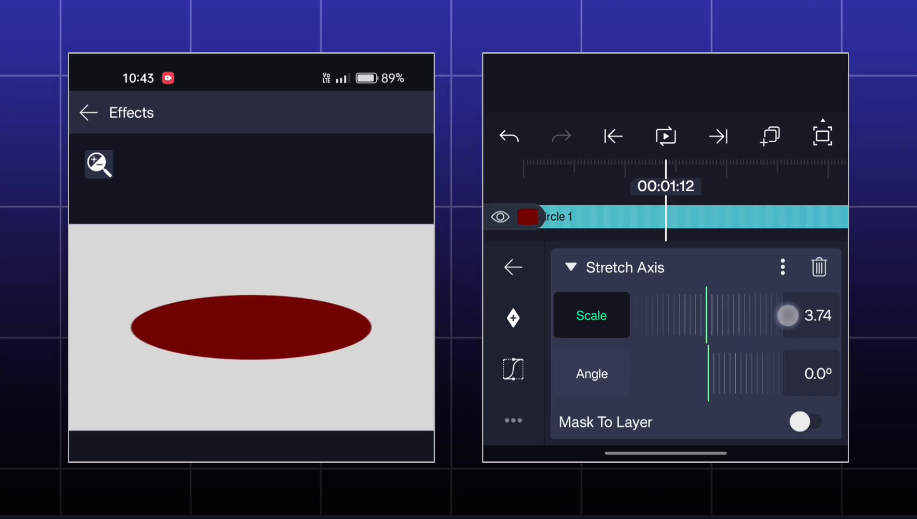
pyautogui.moveTo(786, 316); pyautogui.dragTo(707, 315)
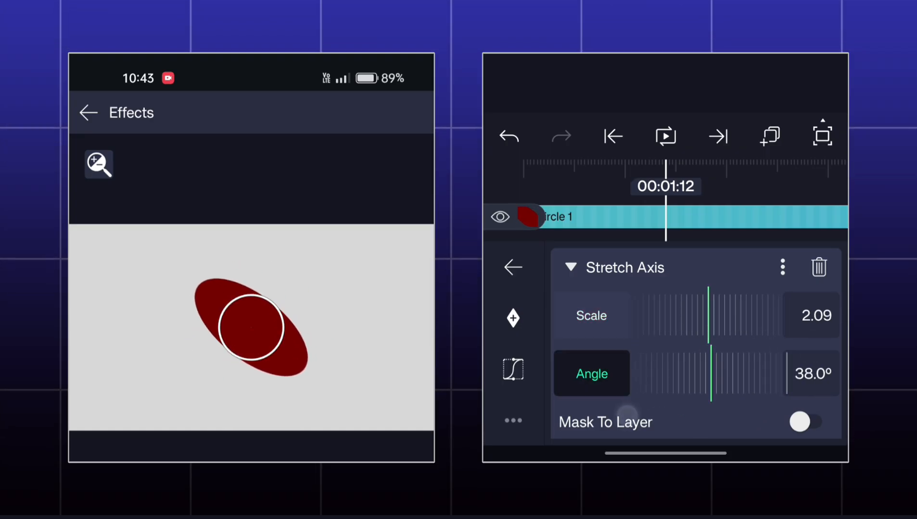
pyautogui.moveTo(709, 315); pyautogui.dragTo(754, 308)
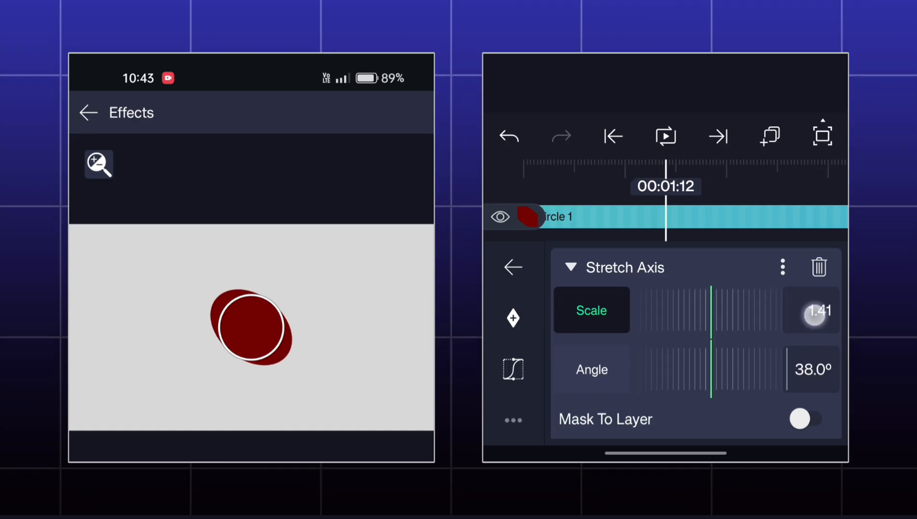
pyautogui.click(809, 419)
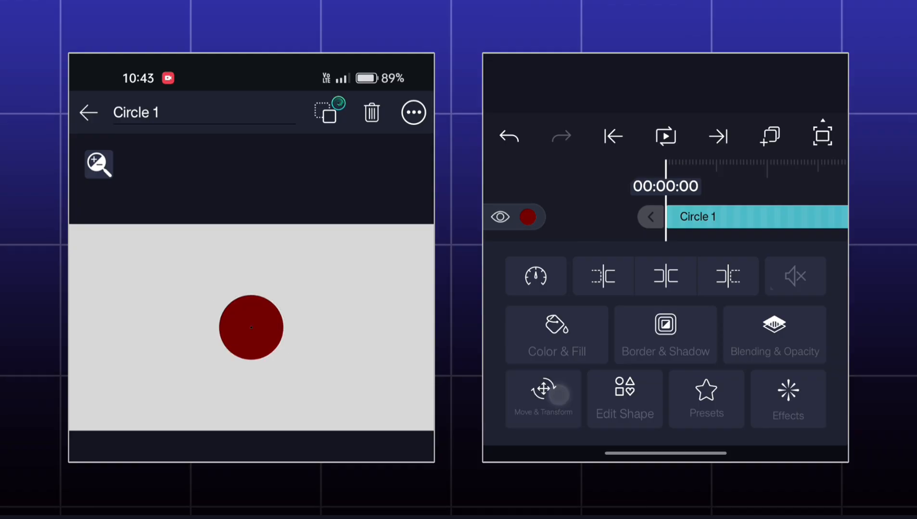
# Lower the circle and add a thin straight bar shape above it.
pyautogui.click(542, 399)
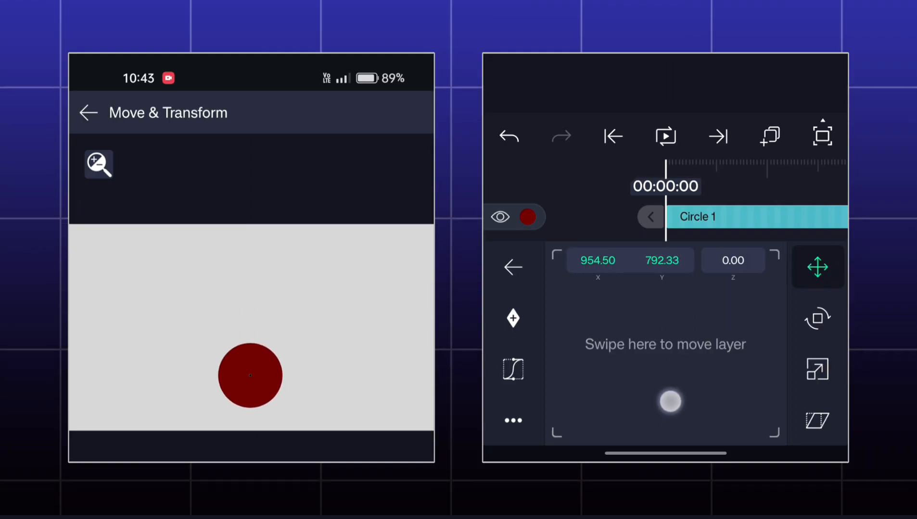
pyautogui.click(89, 112)
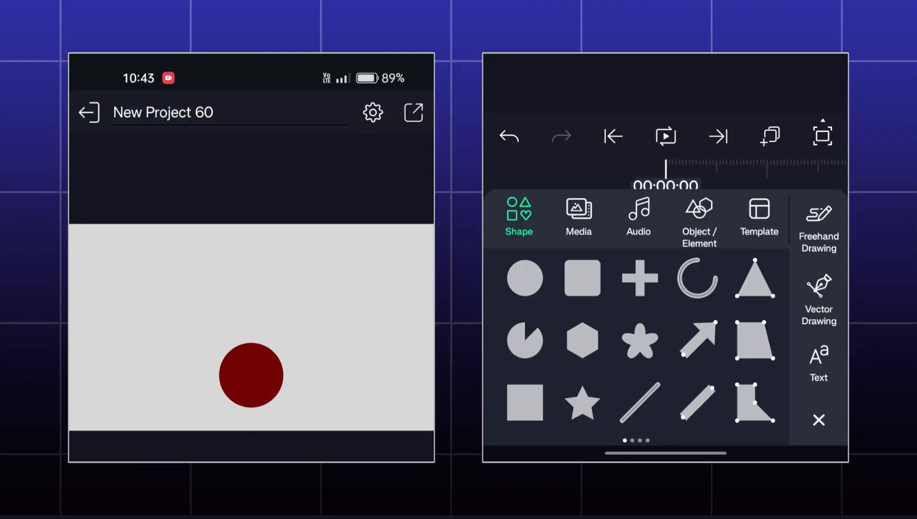
pyautogui.click(581, 278)
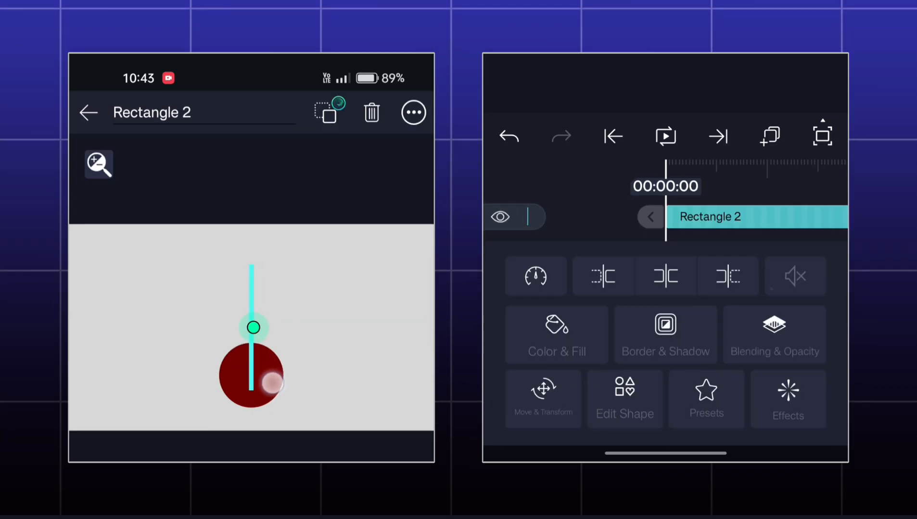
# In the bar's Move & Transform, move its pivot point to the top end.
pyautogui.click(542, 399)
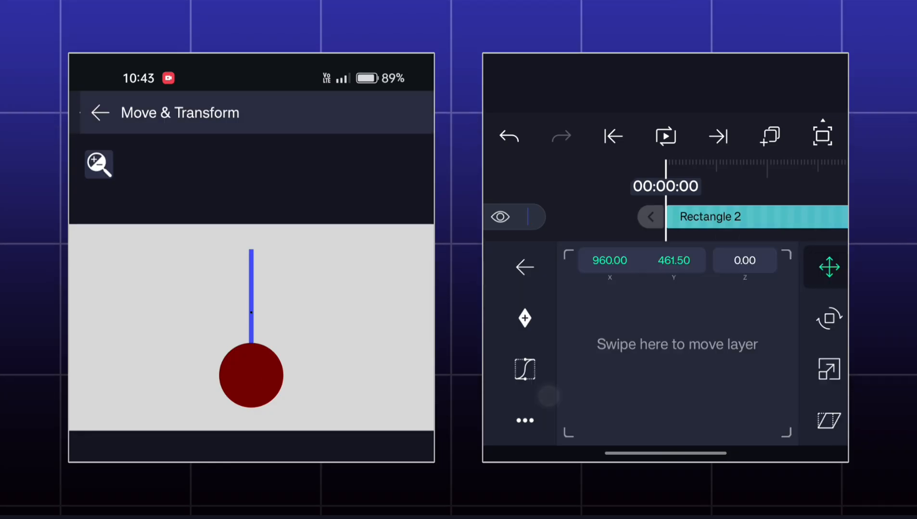
pyautogui.click(524, 317)
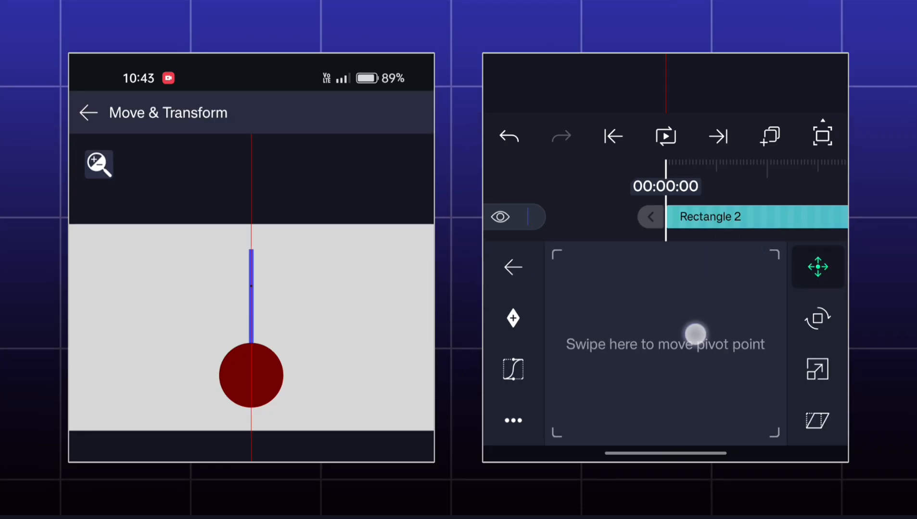
pyautogui.moveTo(695, 333); pyautogui.dragTo(689, 310)
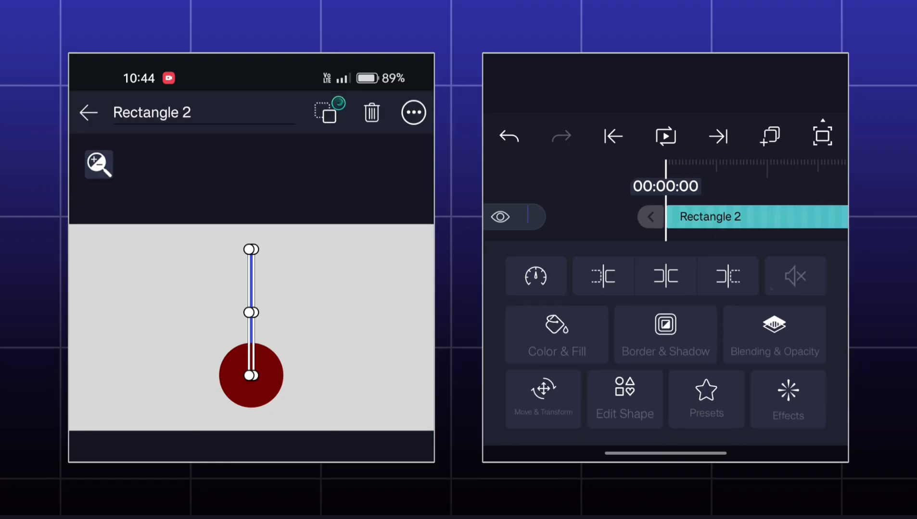
# Add a Swing effect to Rectangle 2 so the bar swings like a pendulum.
pyautogui.click(788, 398)
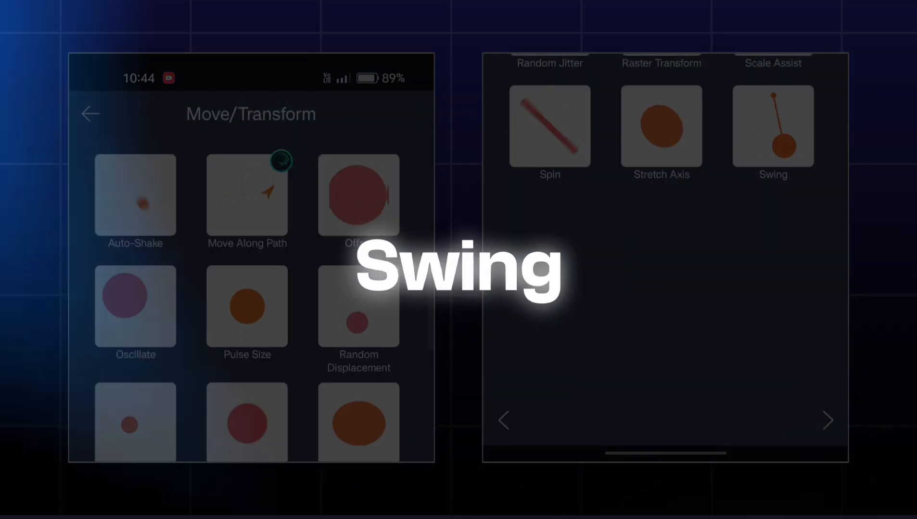
pyautogui.click(771, 128)
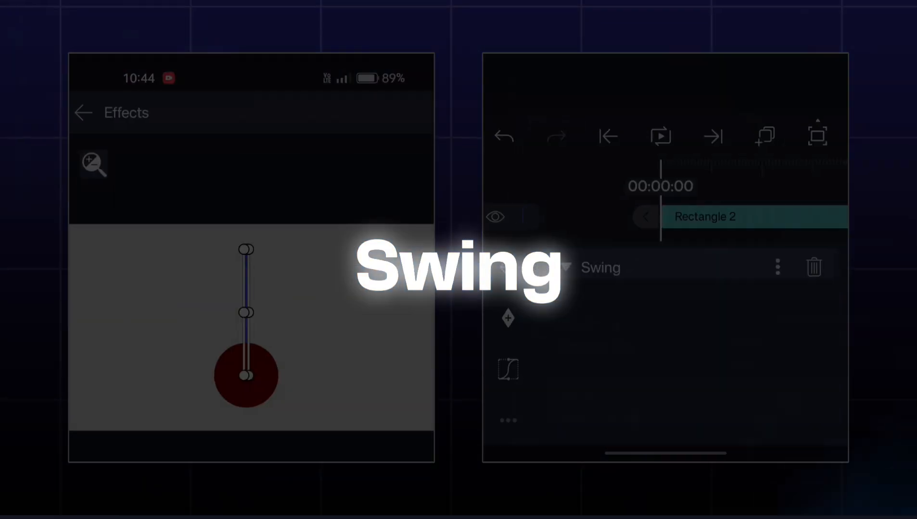
pyautogui.click(664, 136)
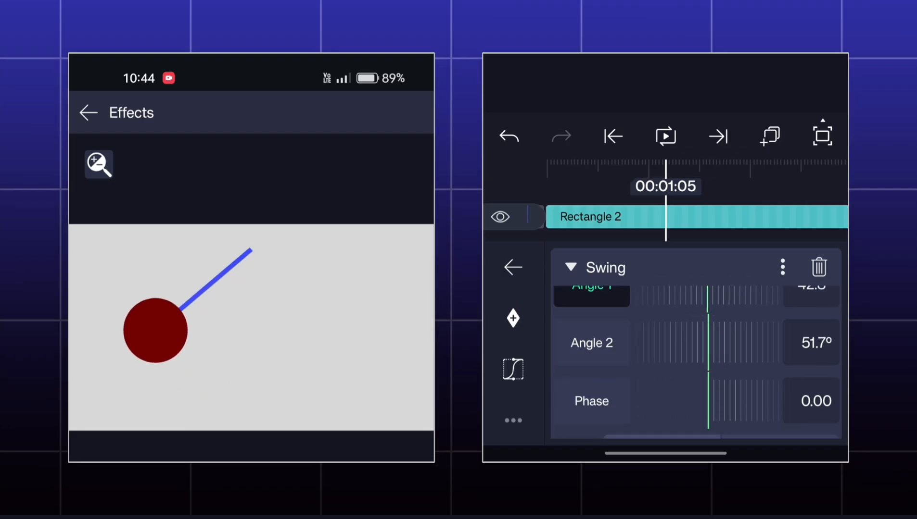
# Widen Angle 1 to about -54°, then delete the bar layer, leaving only the circle.
pyautogui.click(665, 136)
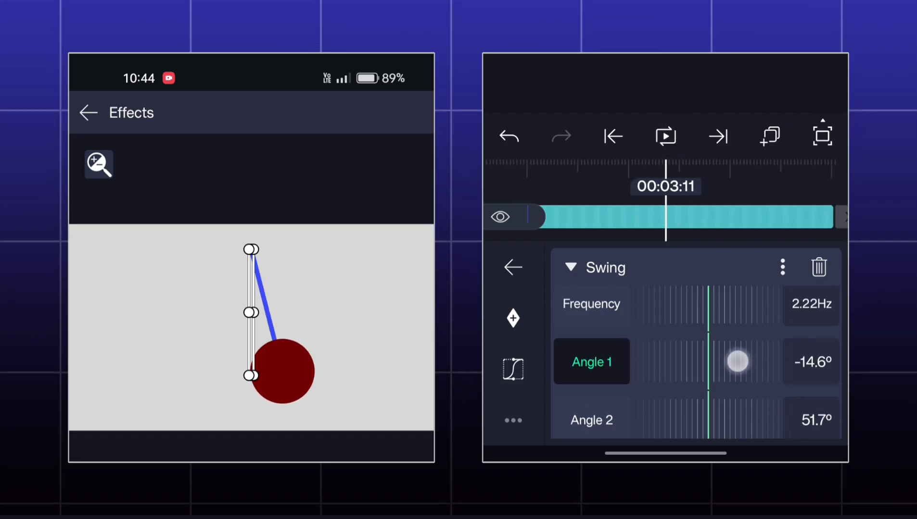
pyautogui.moveTo(737, 360); pyautogui.dragTo(678, 375)
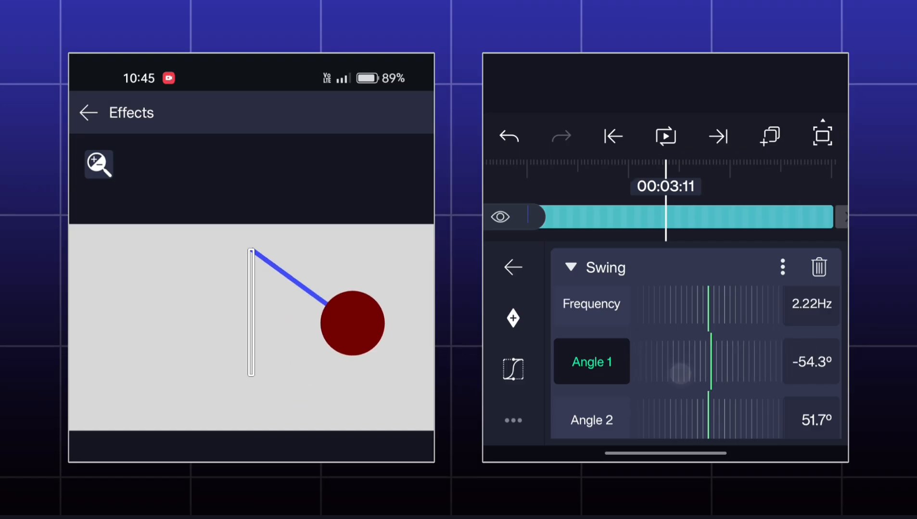
pyautogui.click(665, 137)
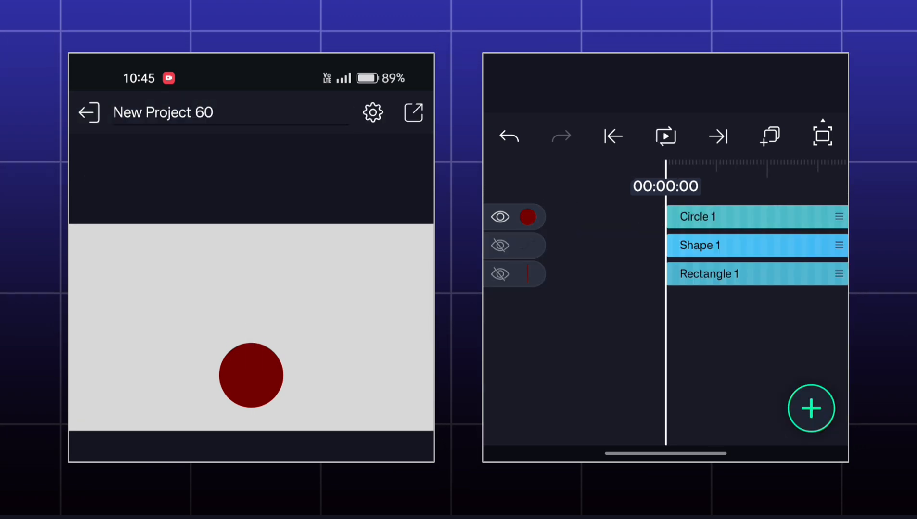
# Reset Circle 1's position to 960, 540 and return to the project timeline.
pyautogui.click(696, 217)
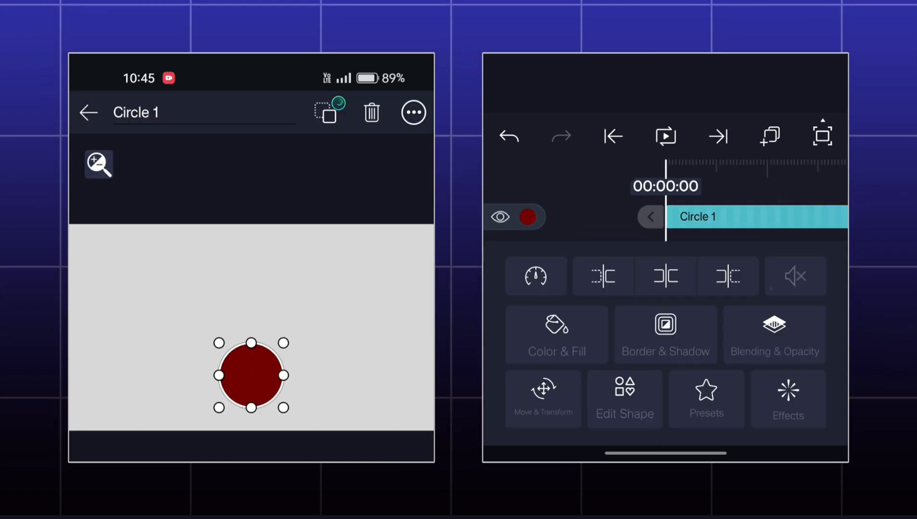
pyautogui.click(541, 400)
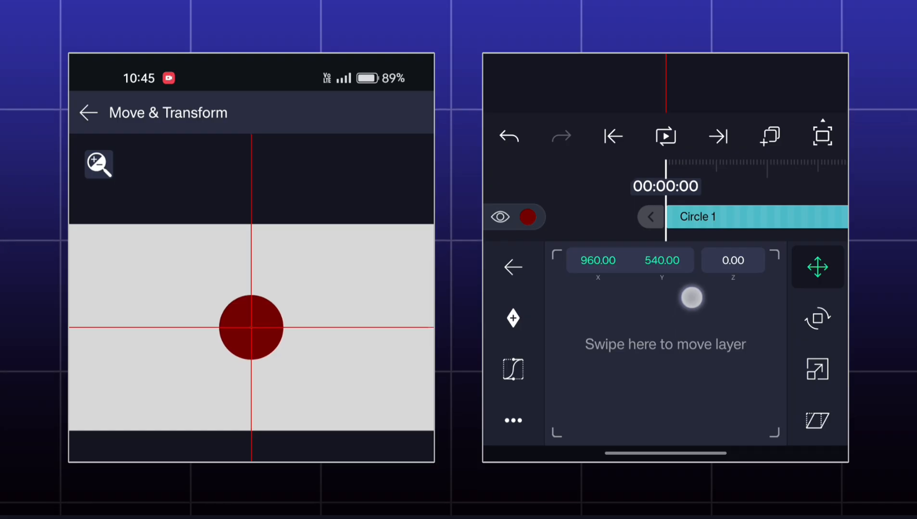
pyautogui.click(89, 113)
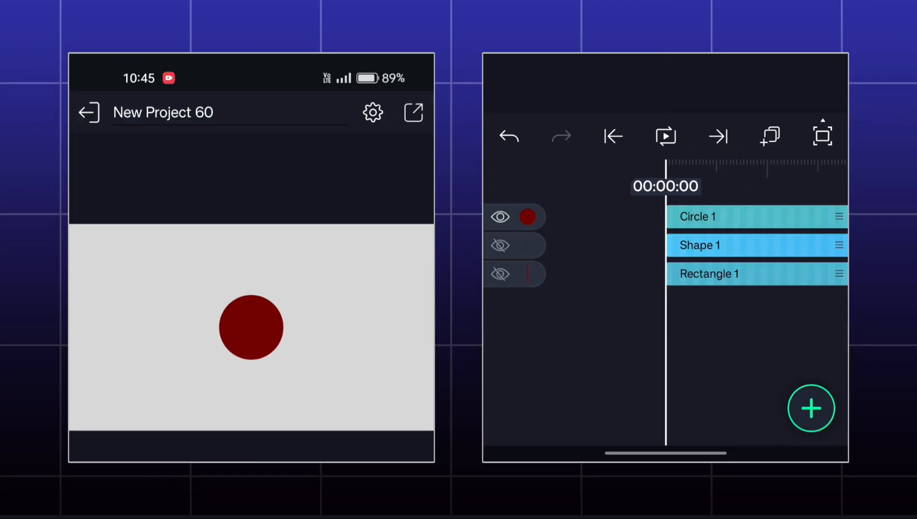